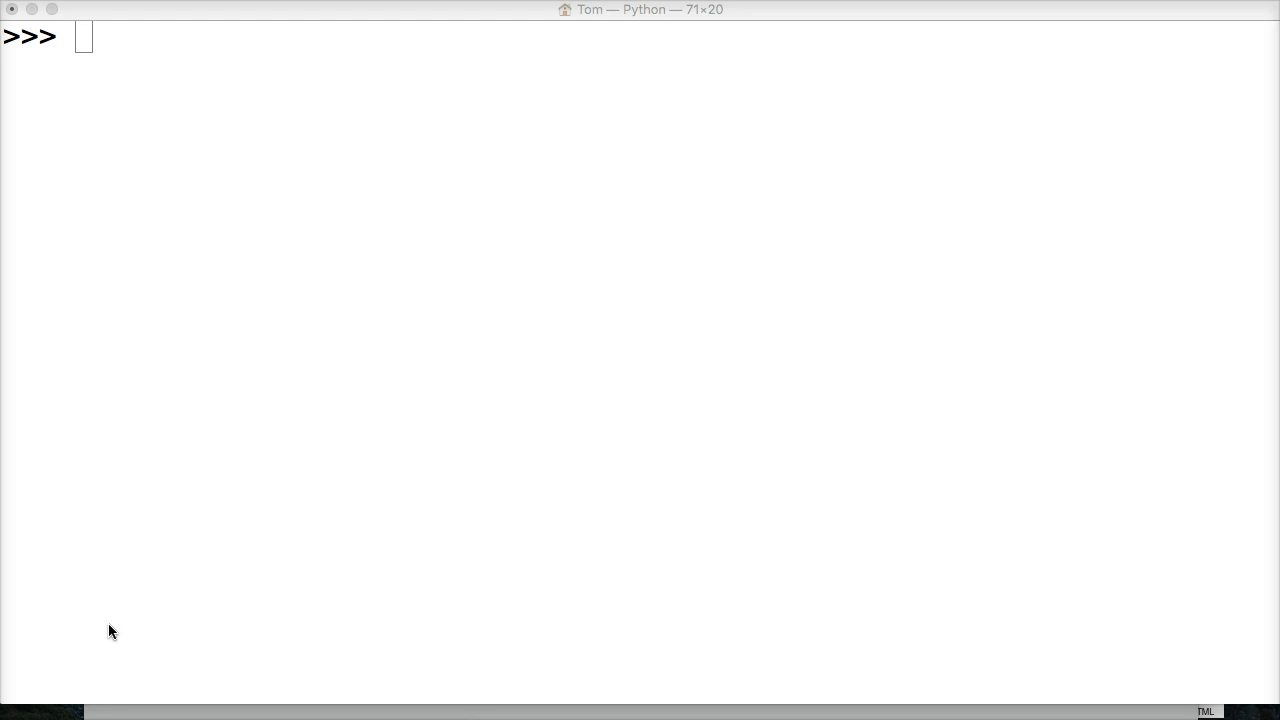
# Create the list a = [1, 2, 3] in the Python shell.
pyautogui.write('a =')
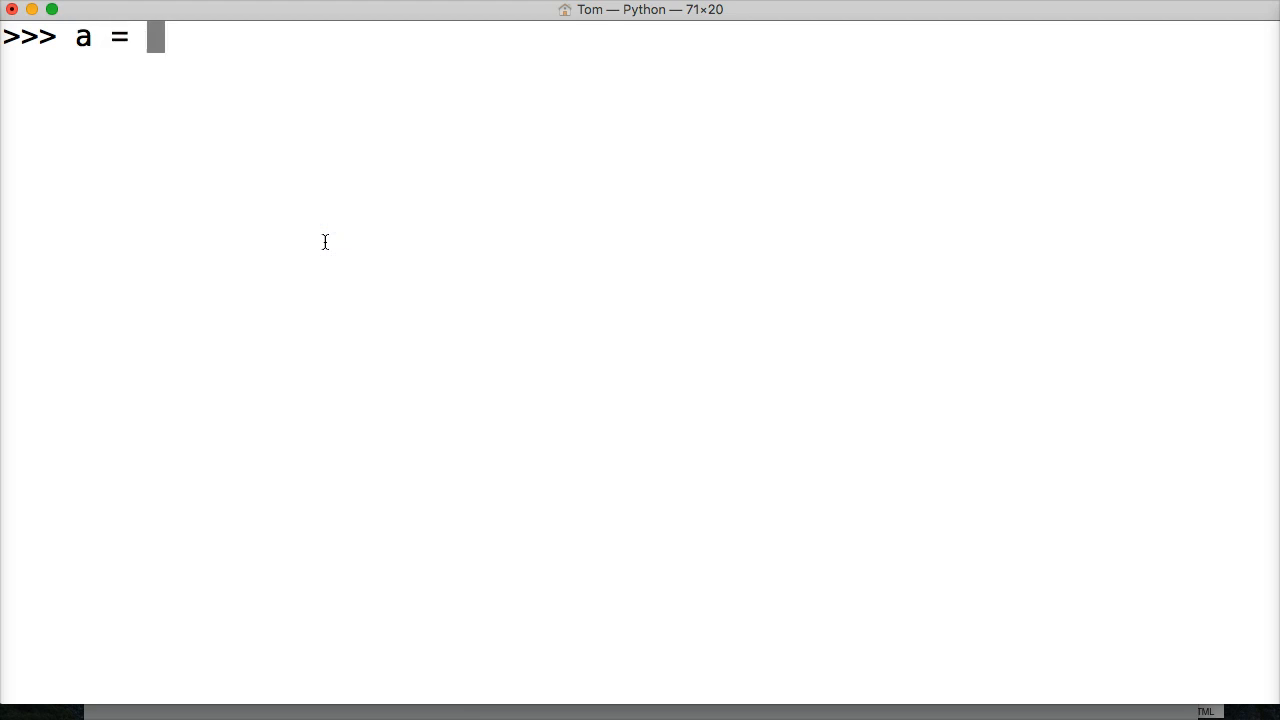
pyautogui.write('[1,')
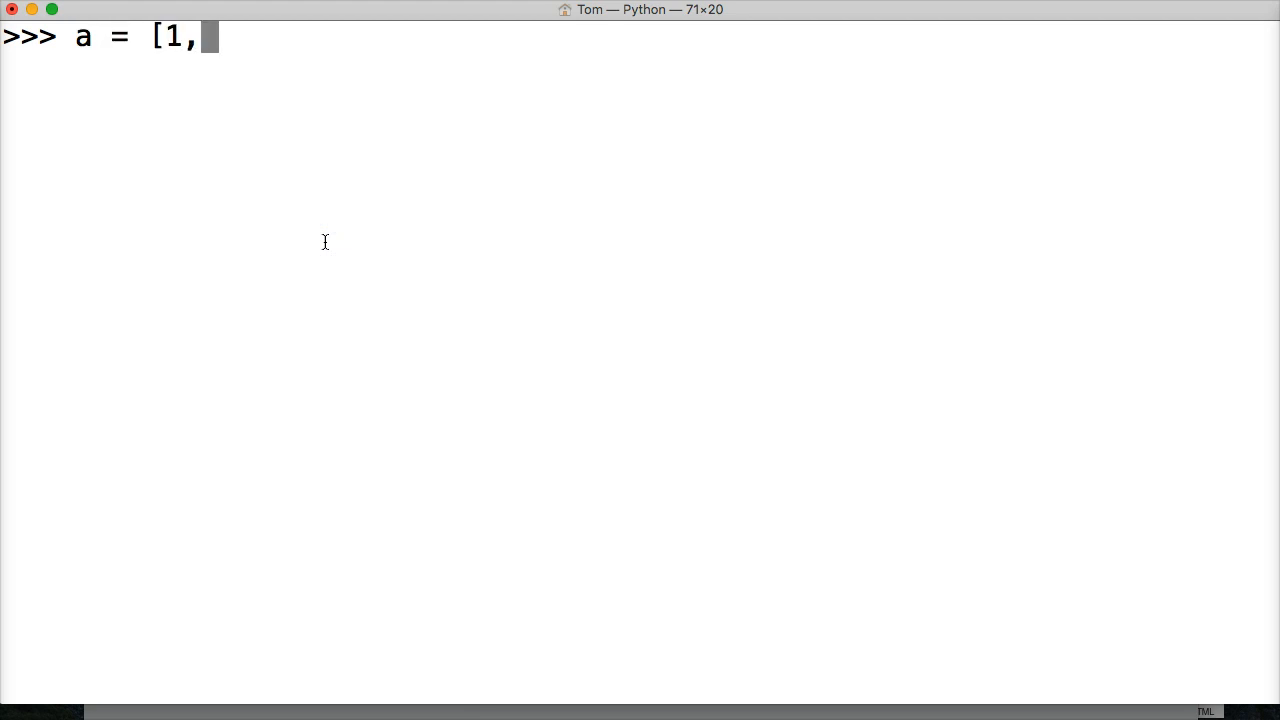
pyautogui.write('2, 3')
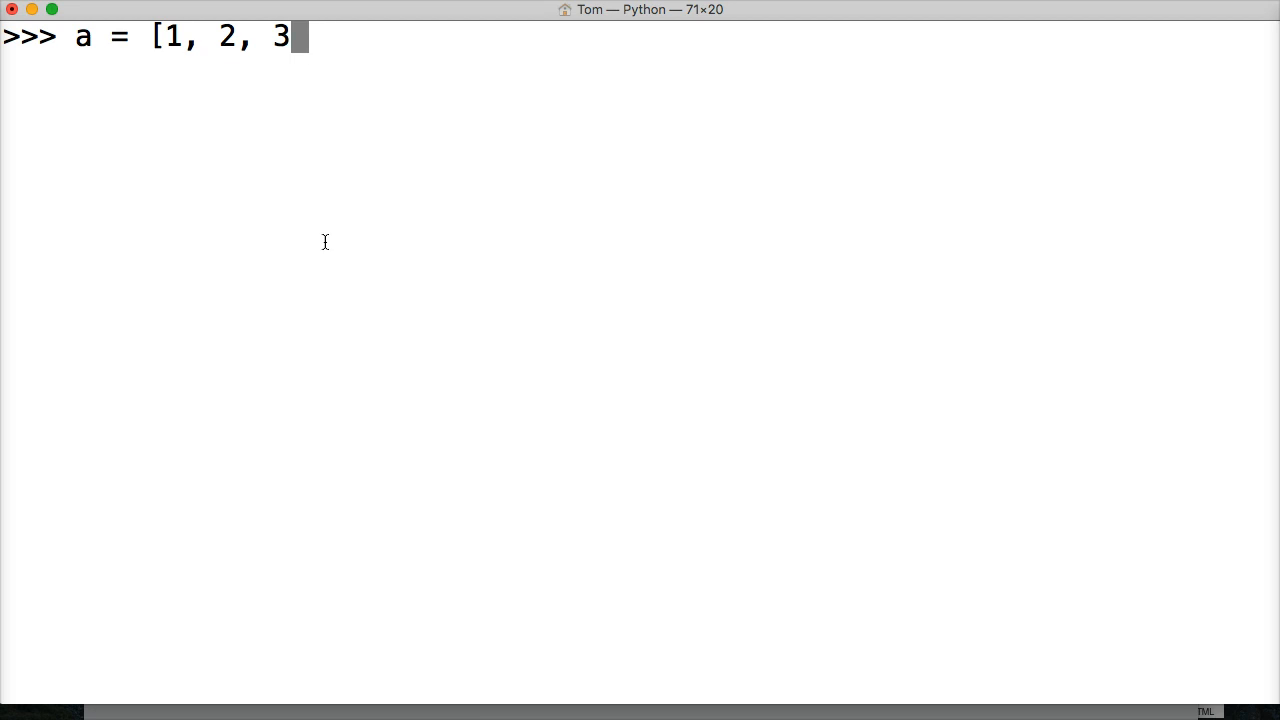
pyautogui.press('Return')
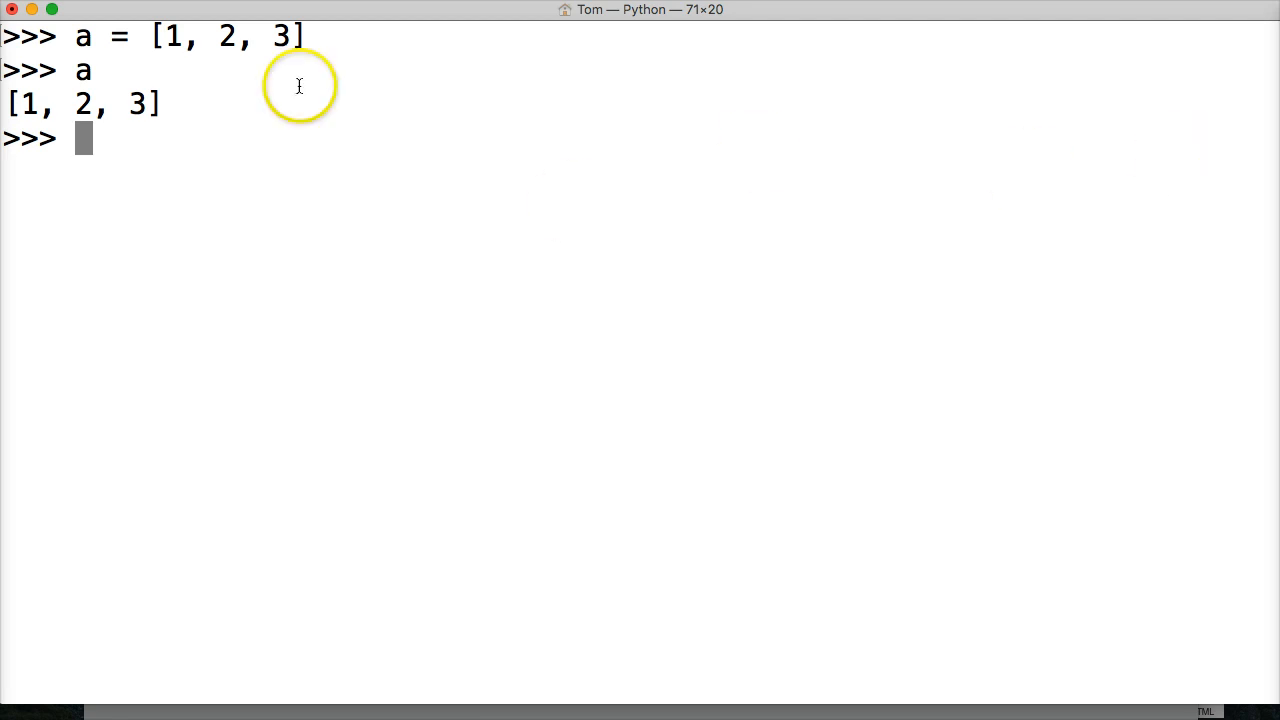
pyautogui.moveTo(298, 58)
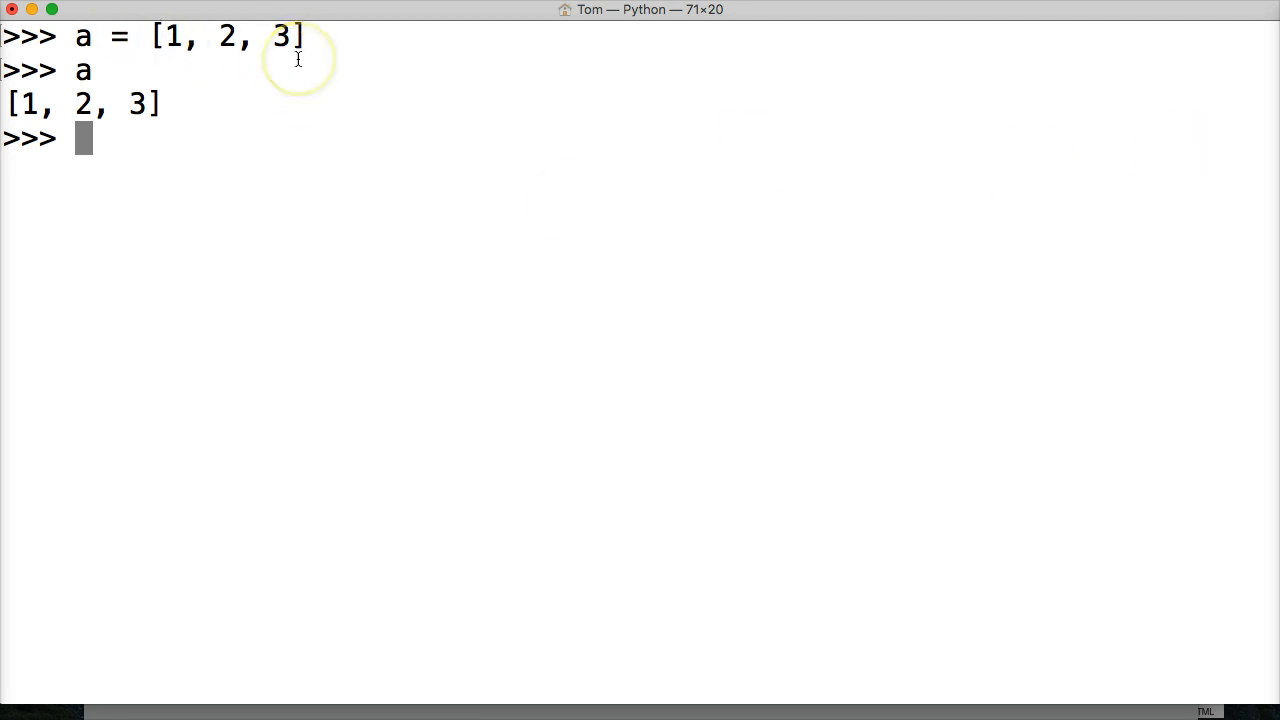
# Run a.insert(0, 0) to prepend 0 to list a.
pyautogui.write('a.')
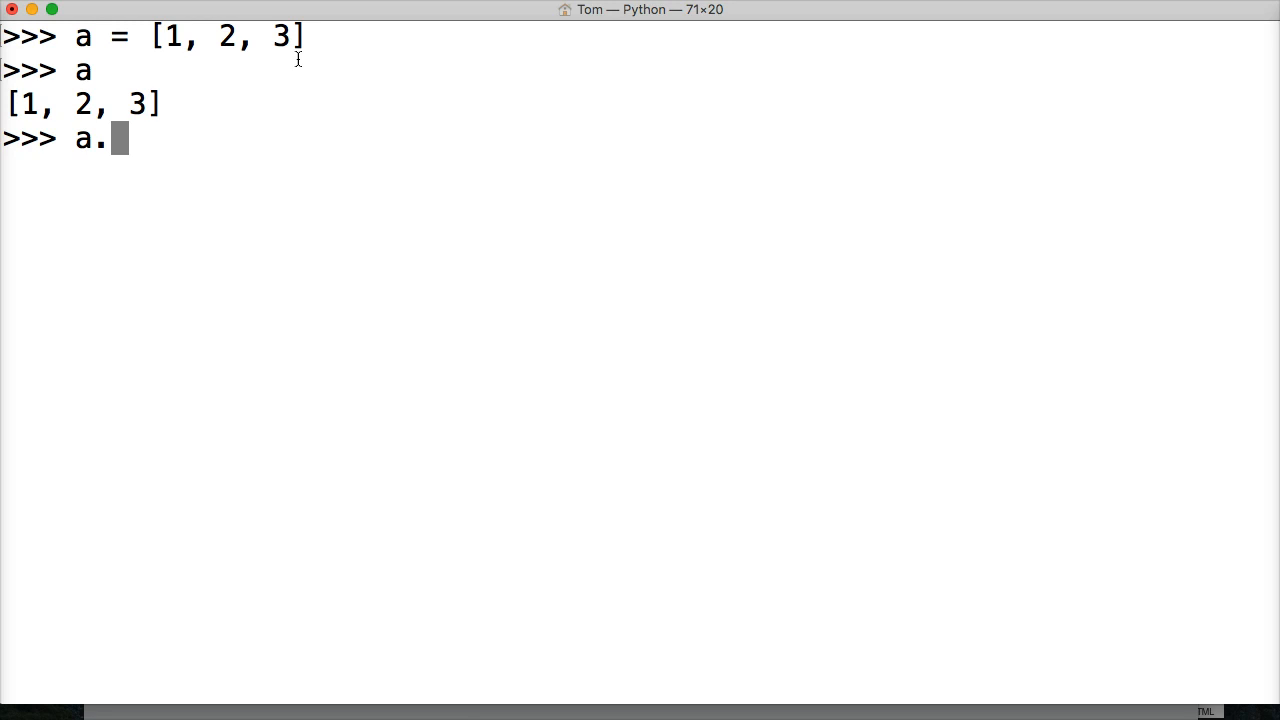
pyautogui.write('insert(')
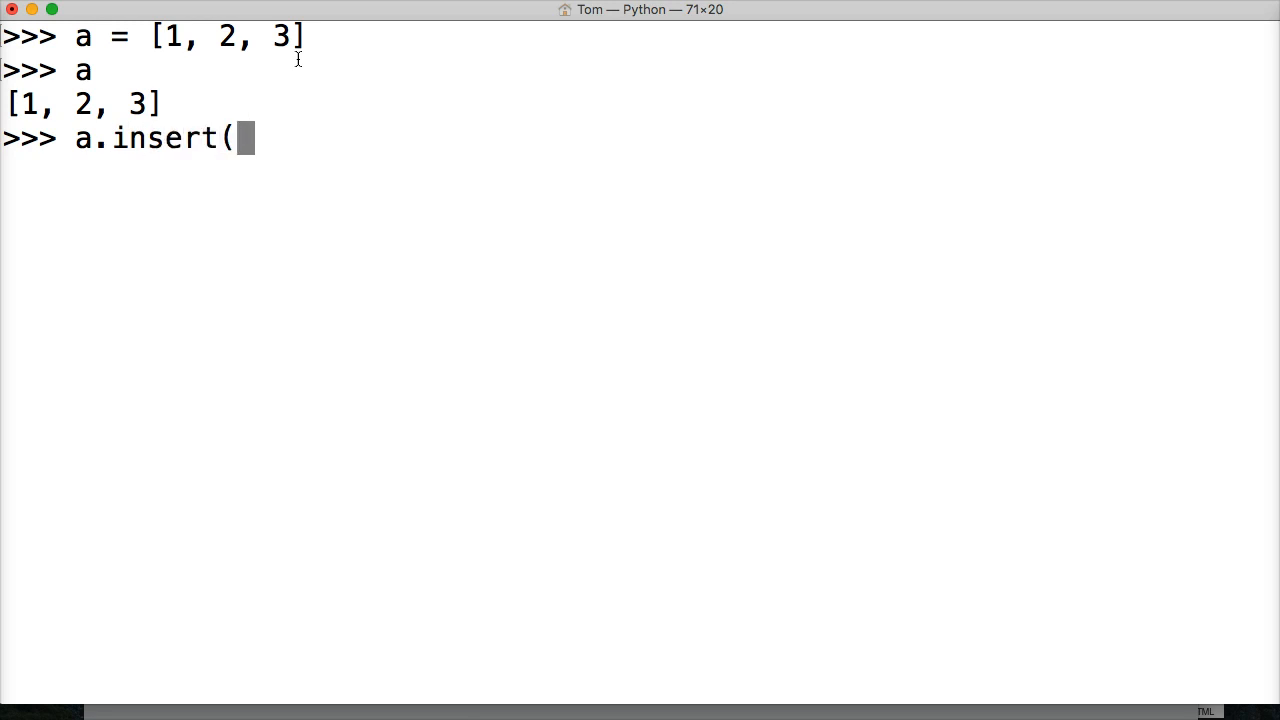
pyautogui.doubleClick(167, 36)
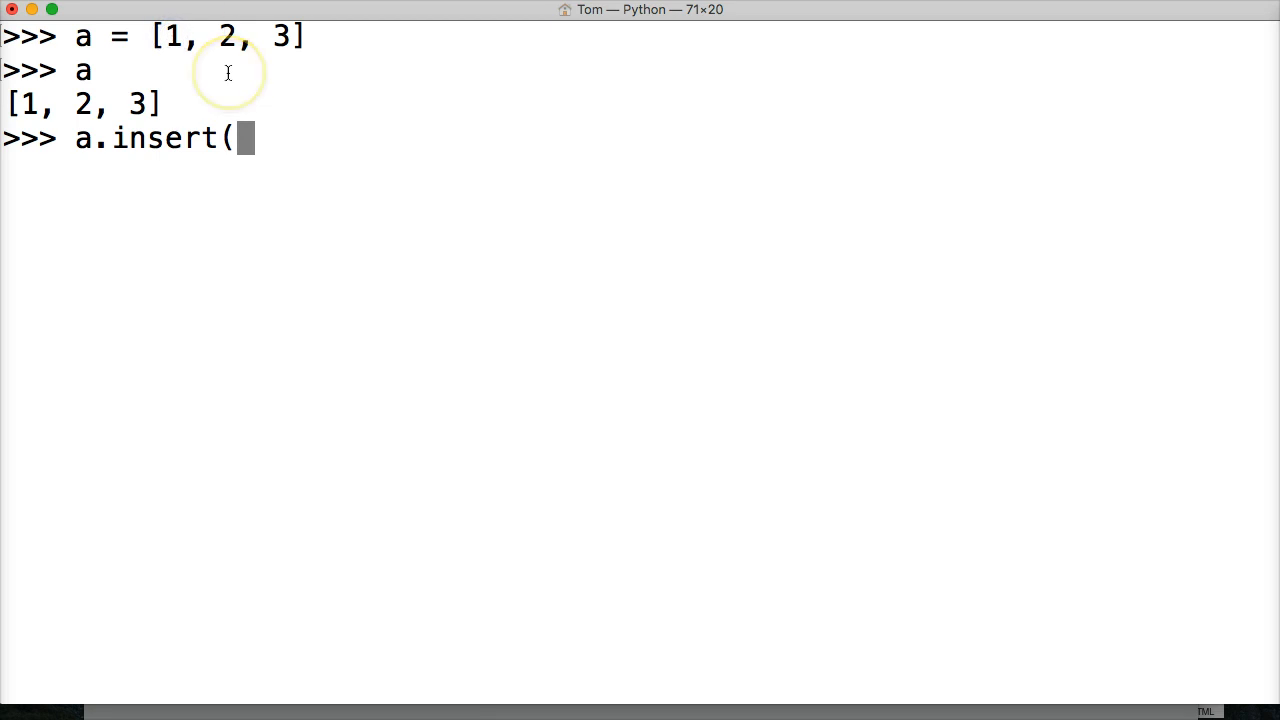
pyautogui.write('0,')
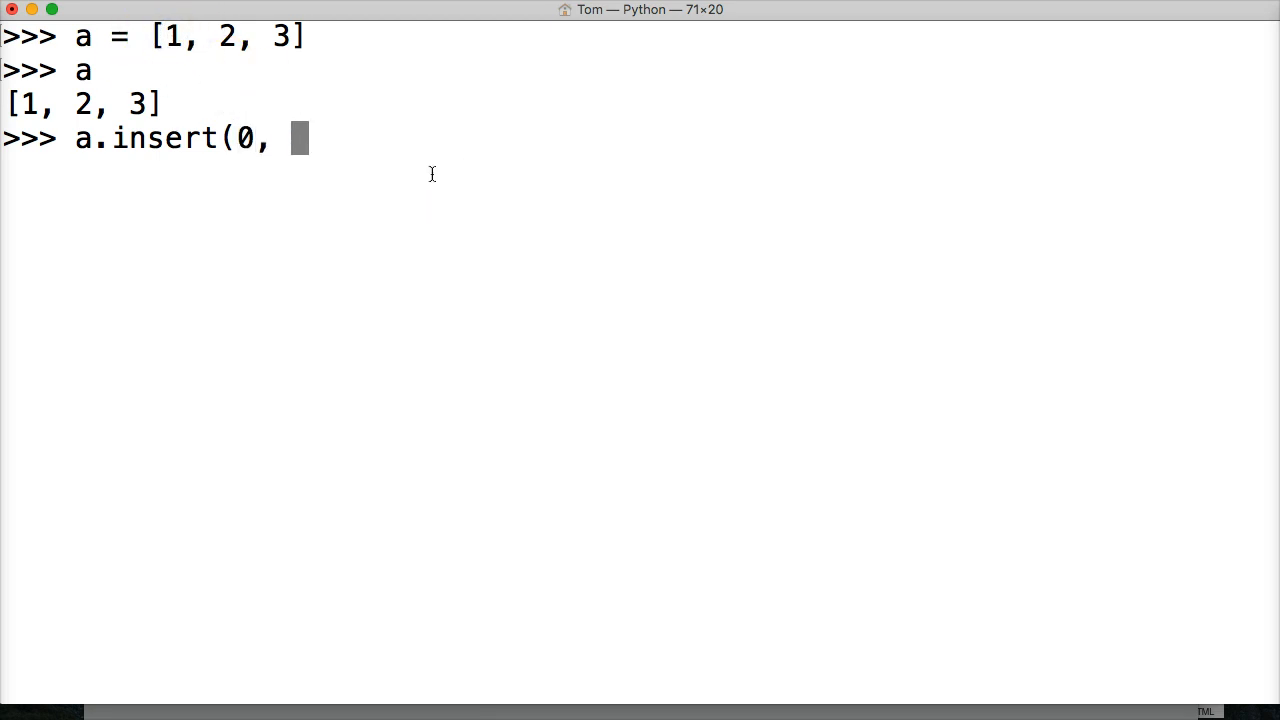
pyautogui.write('0')
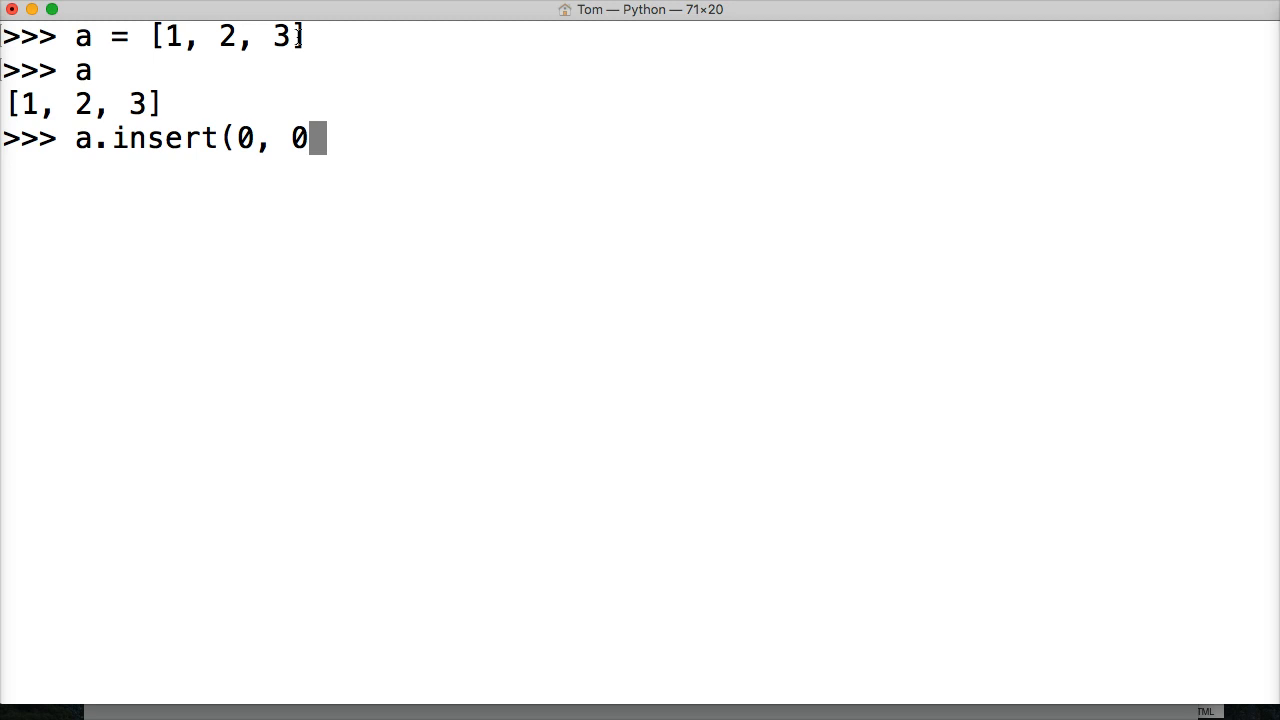
pyautogui.write(')')
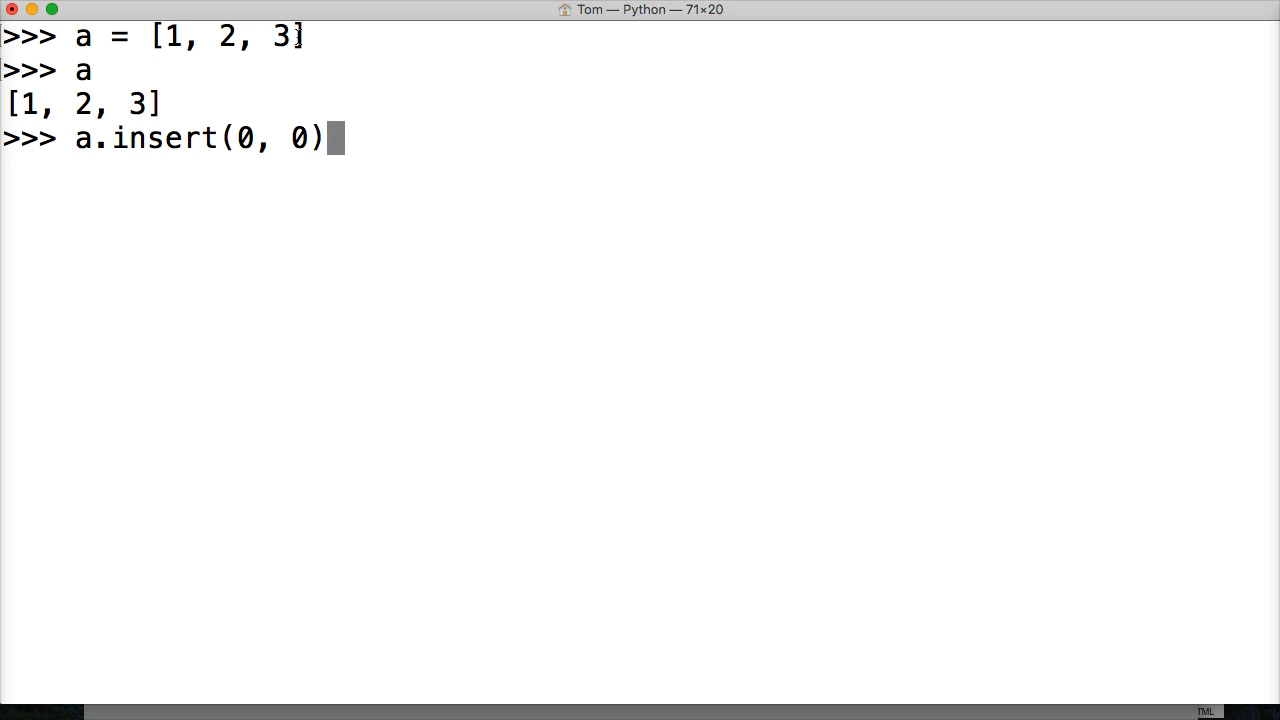
pyautogui.press('Return')
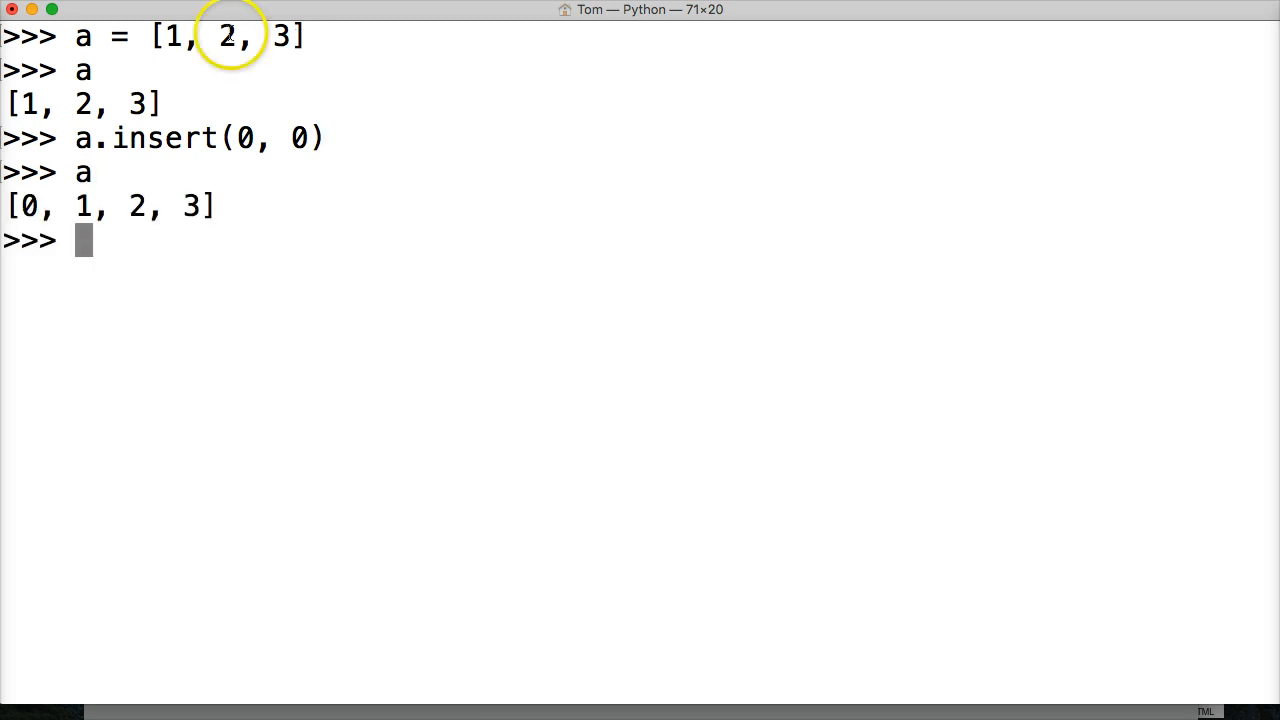
pyautogui.moveTo(143, 205)
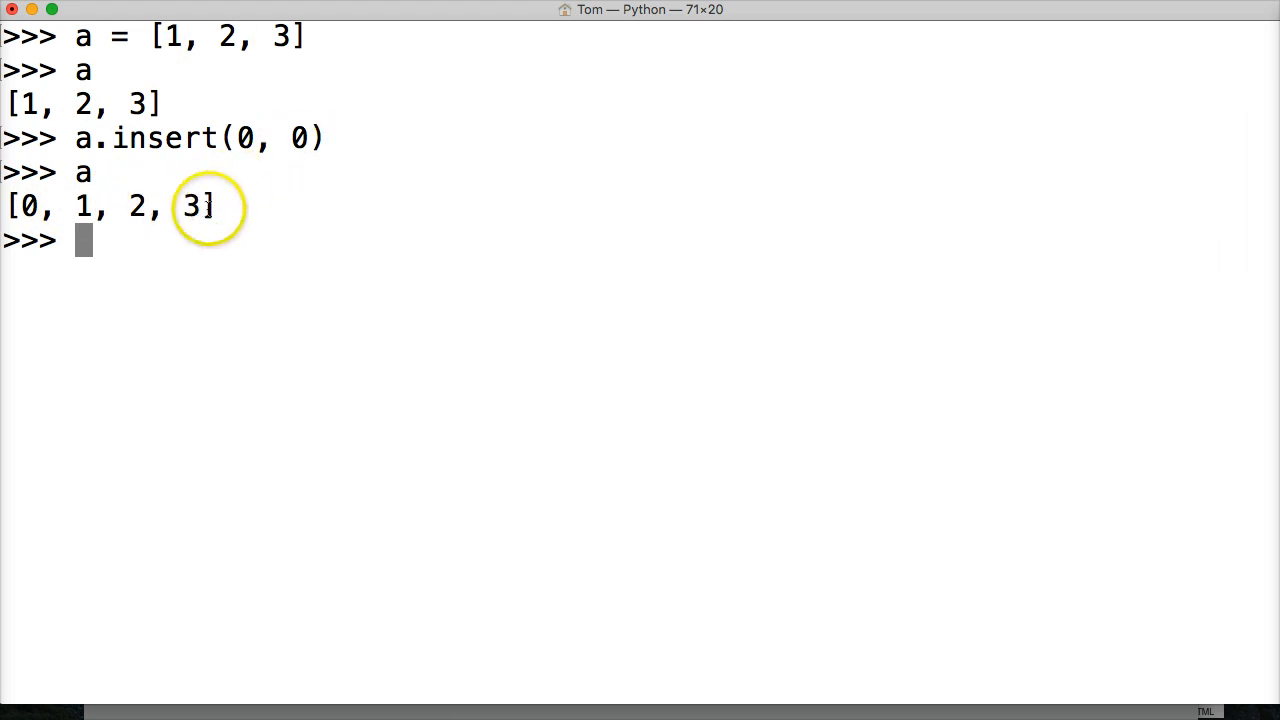
pyautogui.moveTo(308, 158)
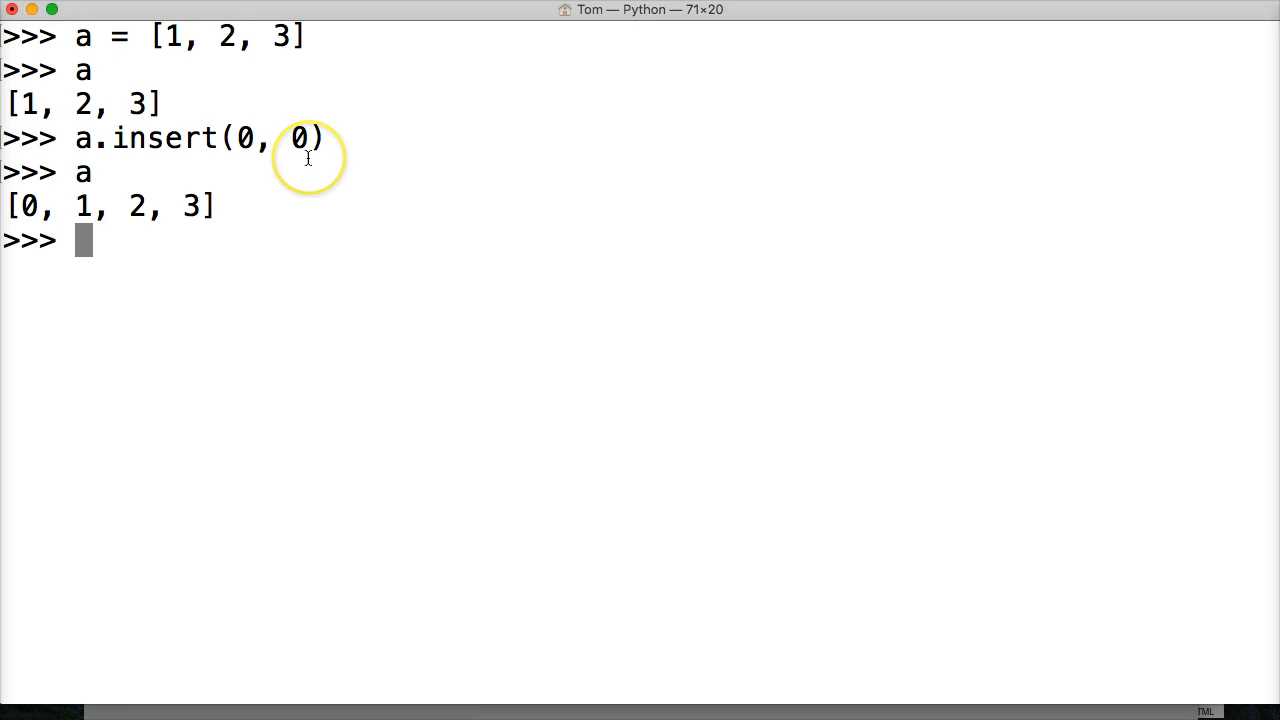
pyautogui.write('a.')
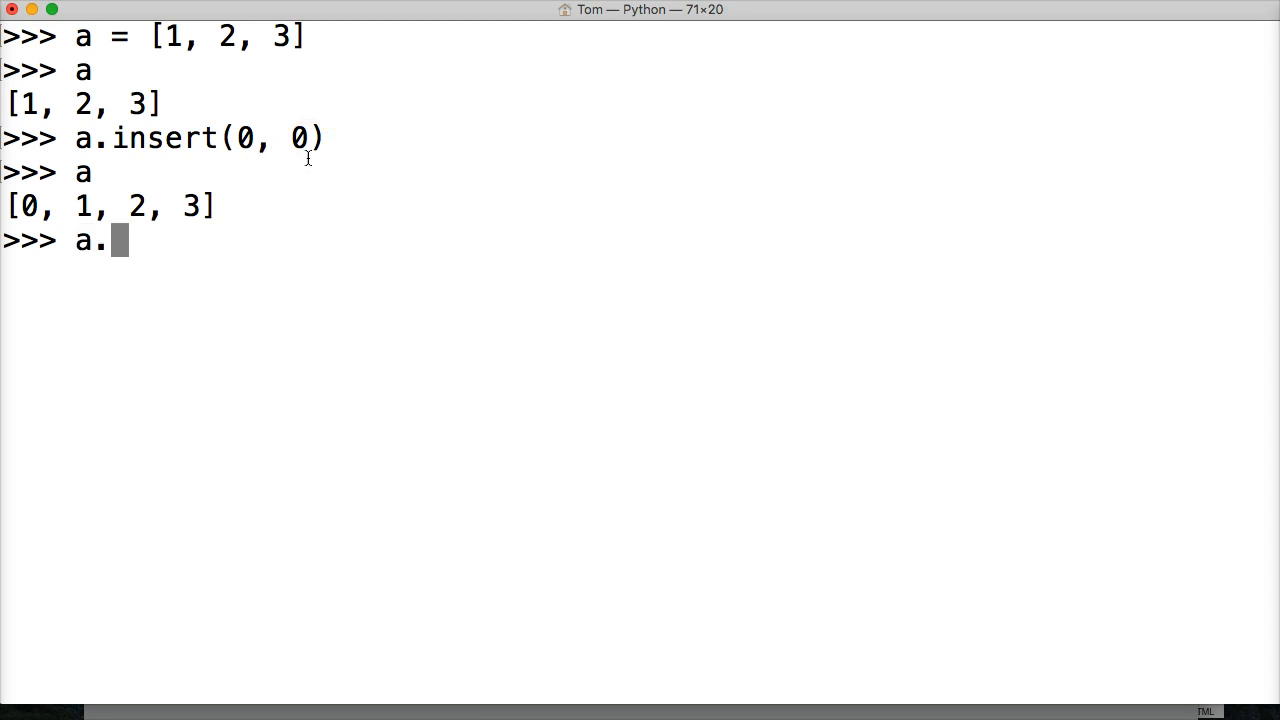
pyautogui.write('append(')
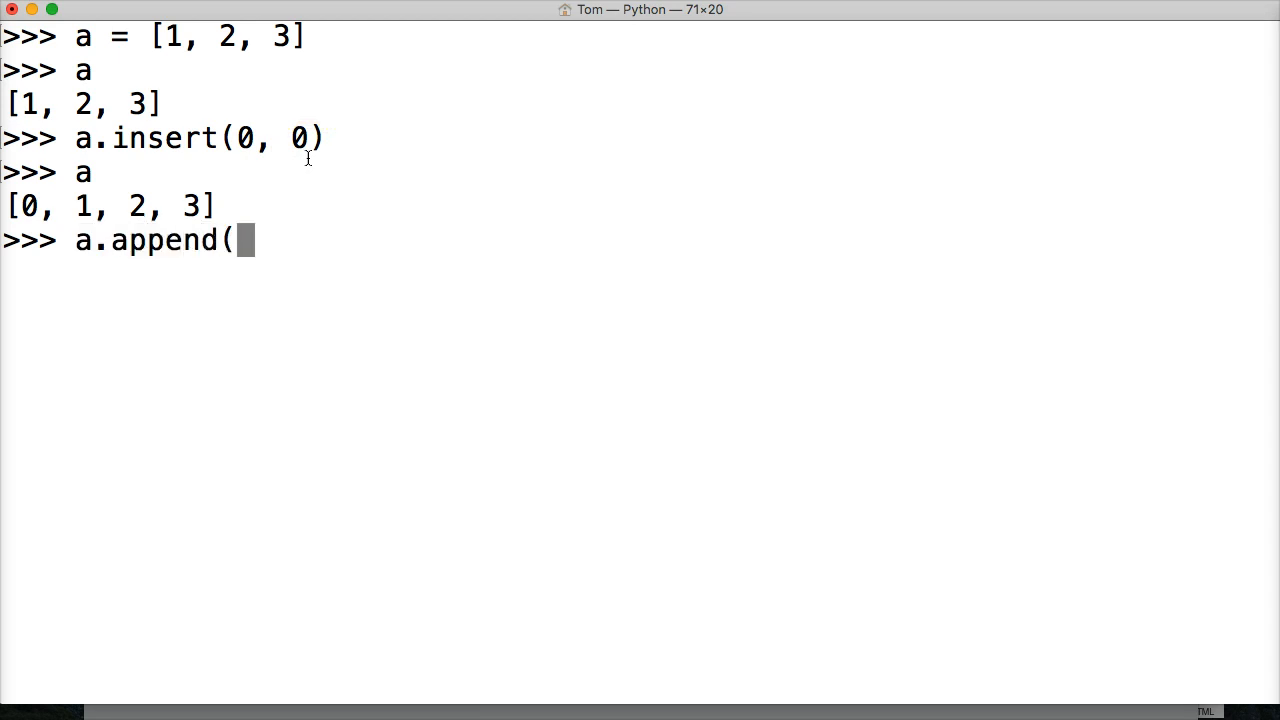
pyautogui.write('4')
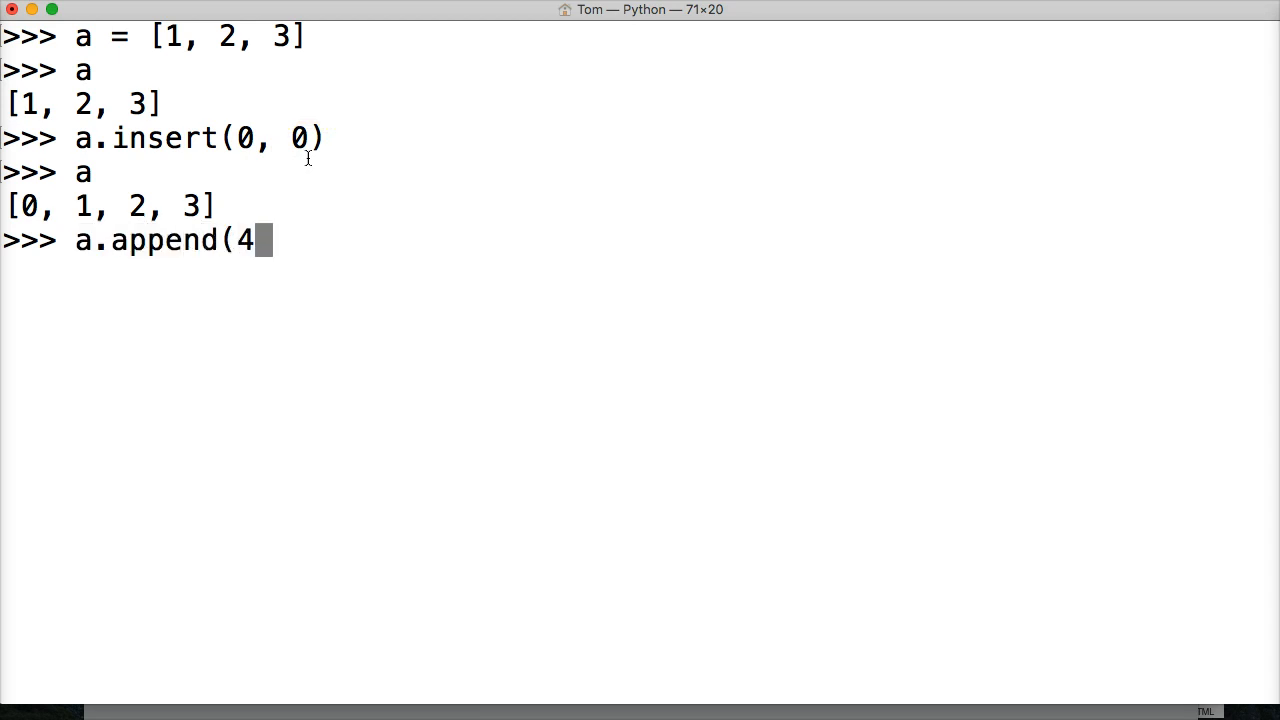
pyautogui.write(')')
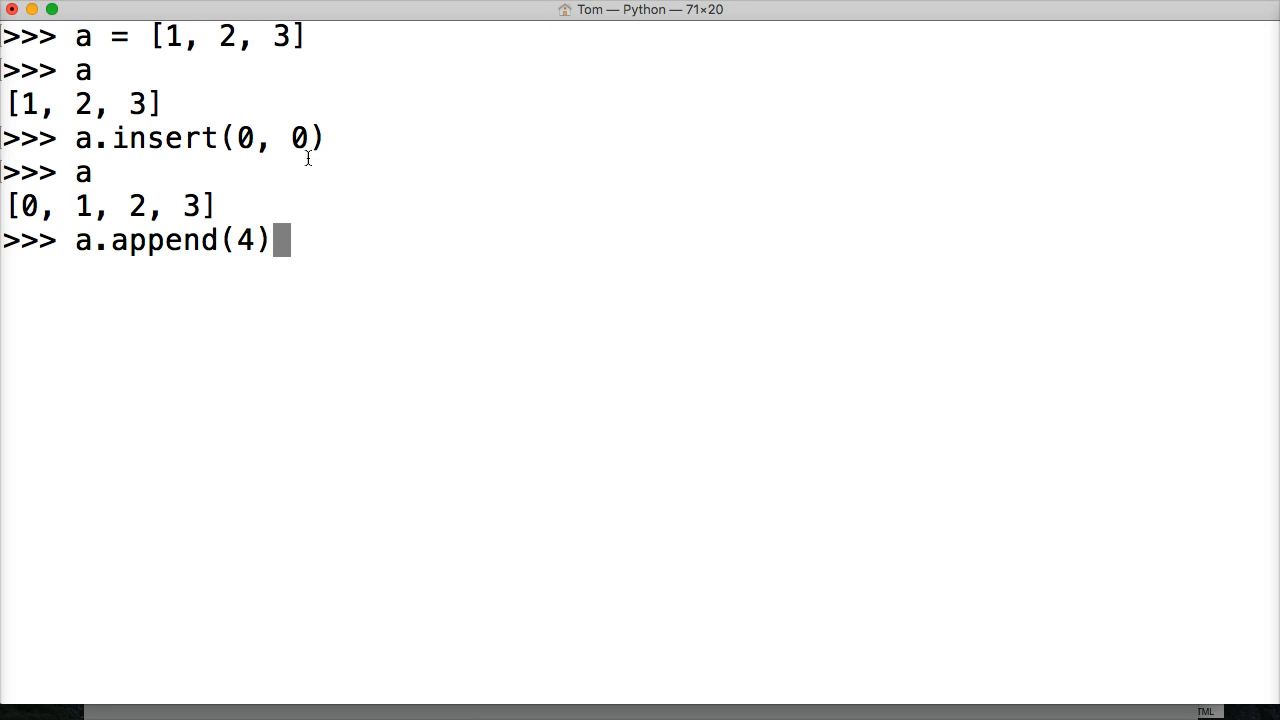
pyautogui.press('Backspace')
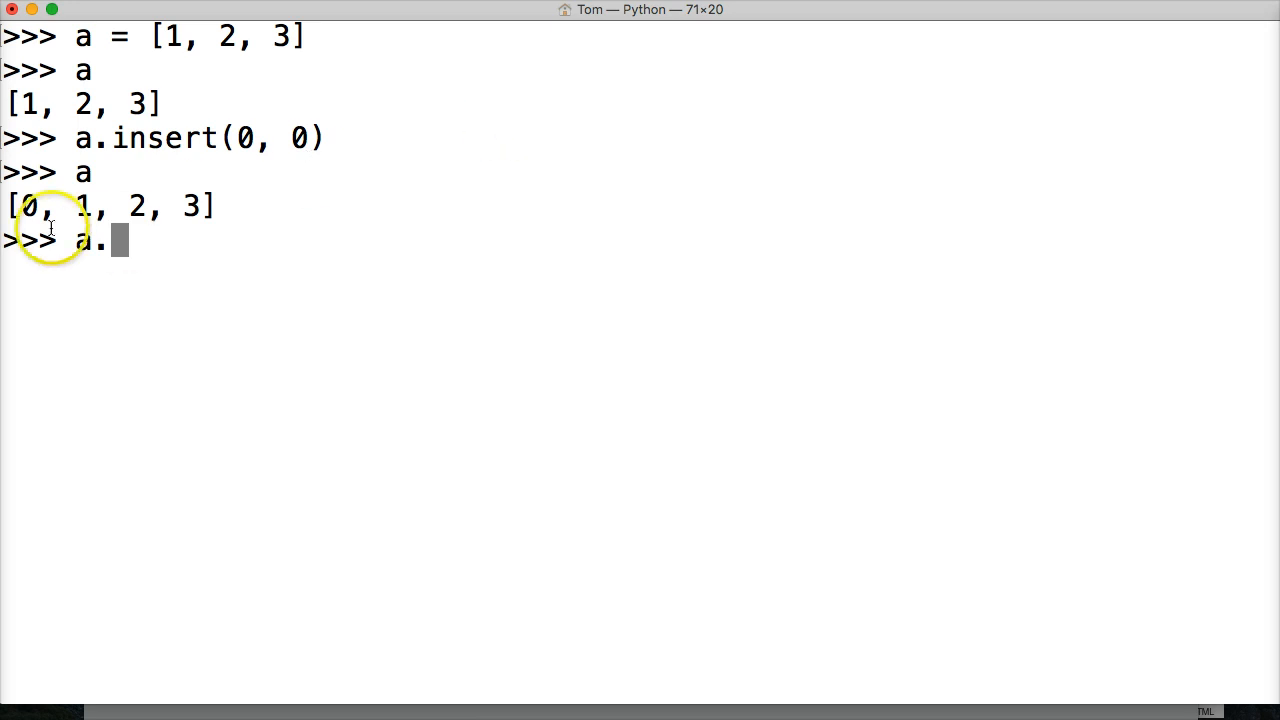
pyautogui.moveTo(277, 210)
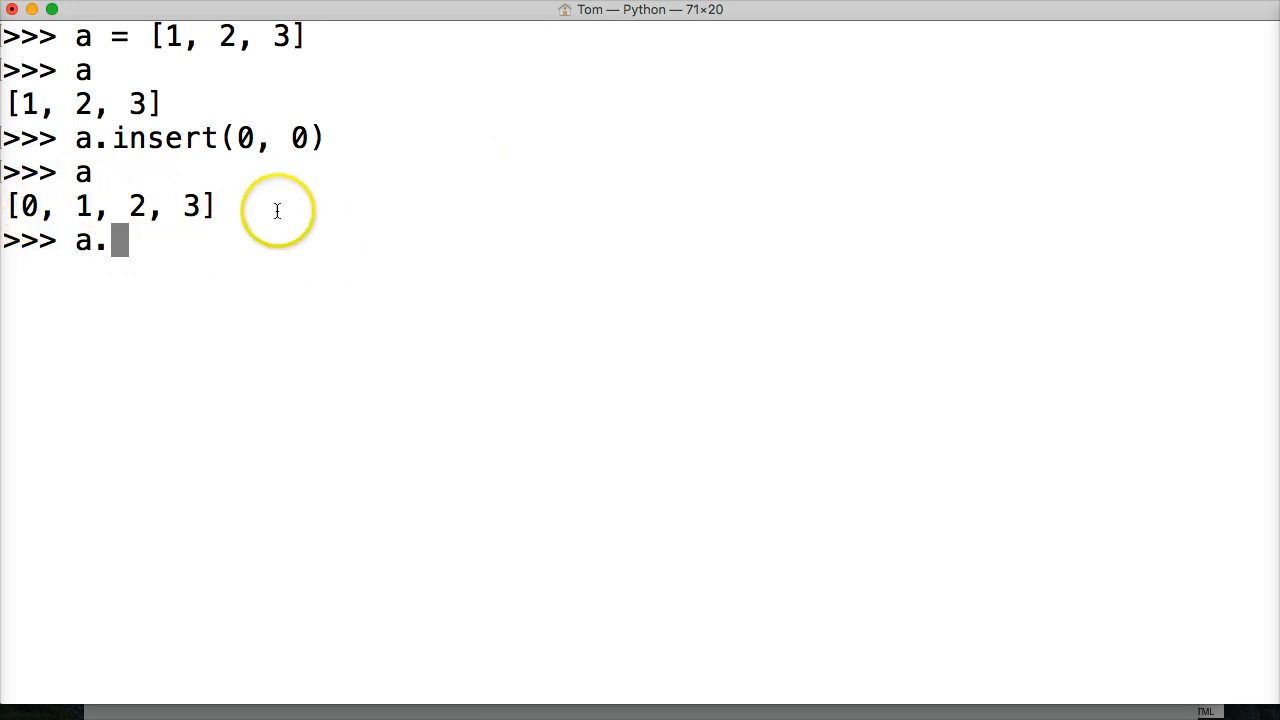
pyautogui.moveTo(197, 212)
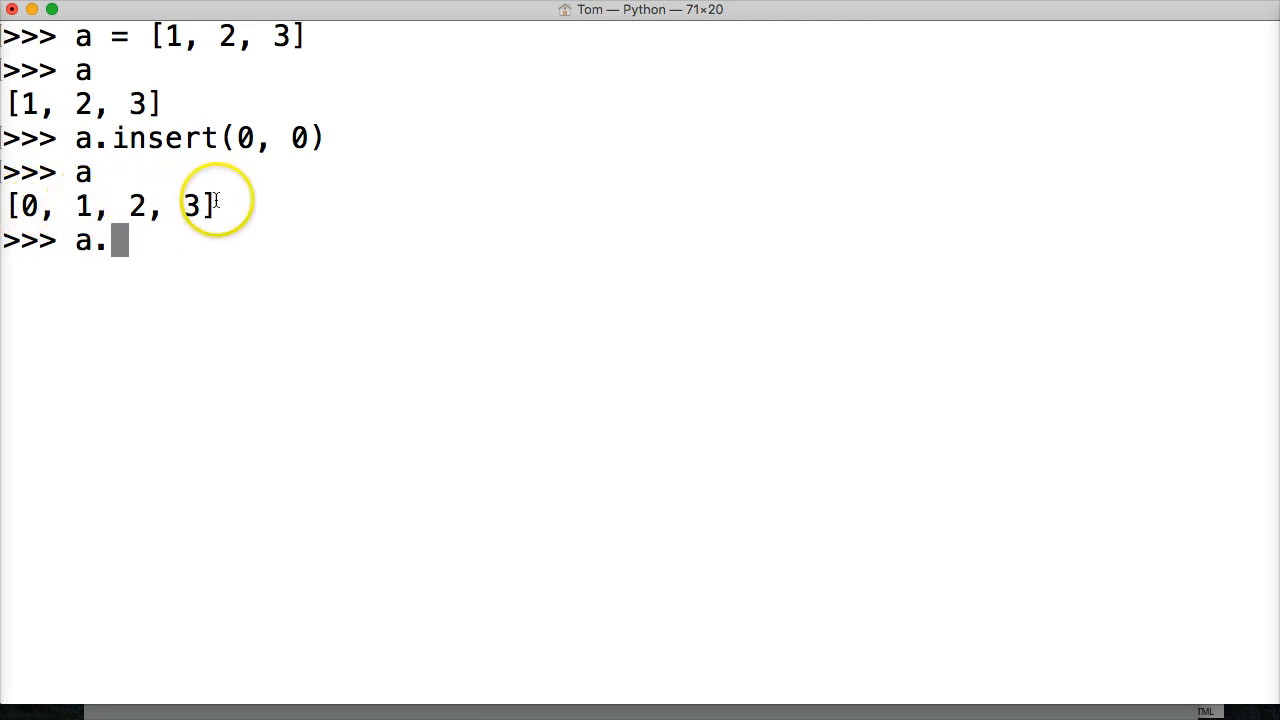
pyautogui.moveTo(225, 203)
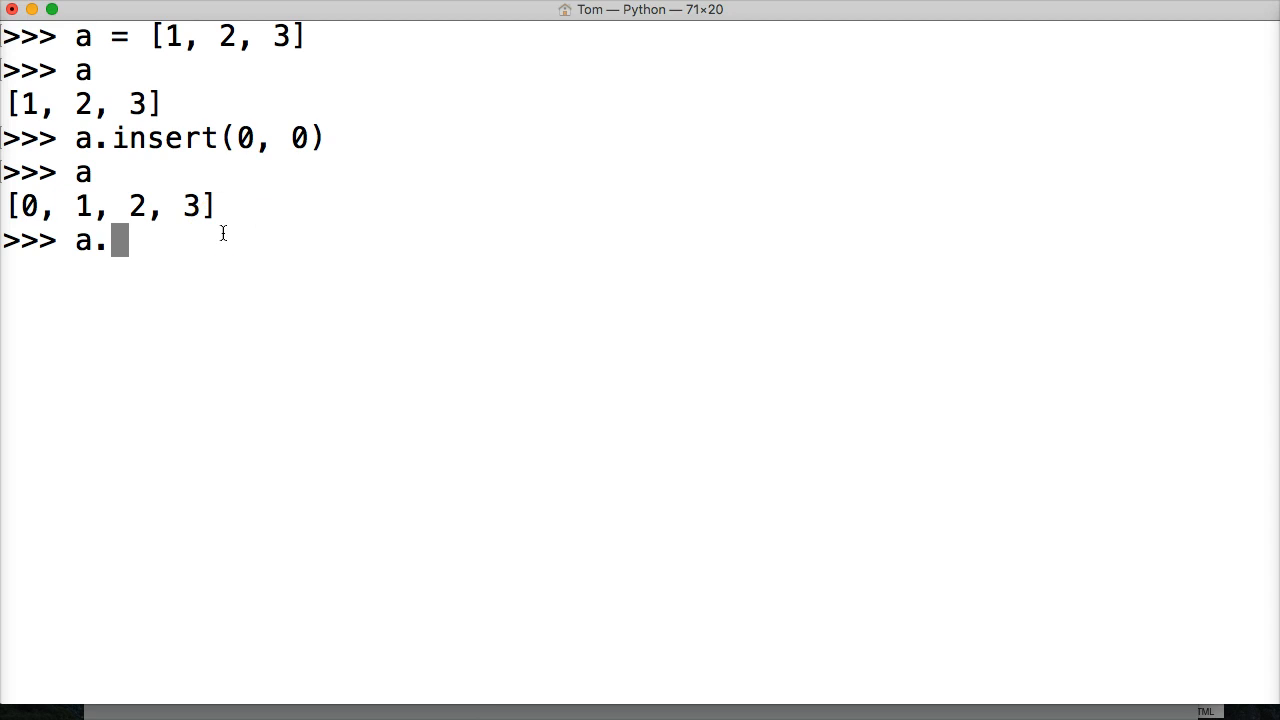
# Run a.insert(4, 4) and display a as [0, 1, 2, 3, 4].
pyautogui.write('insert(')
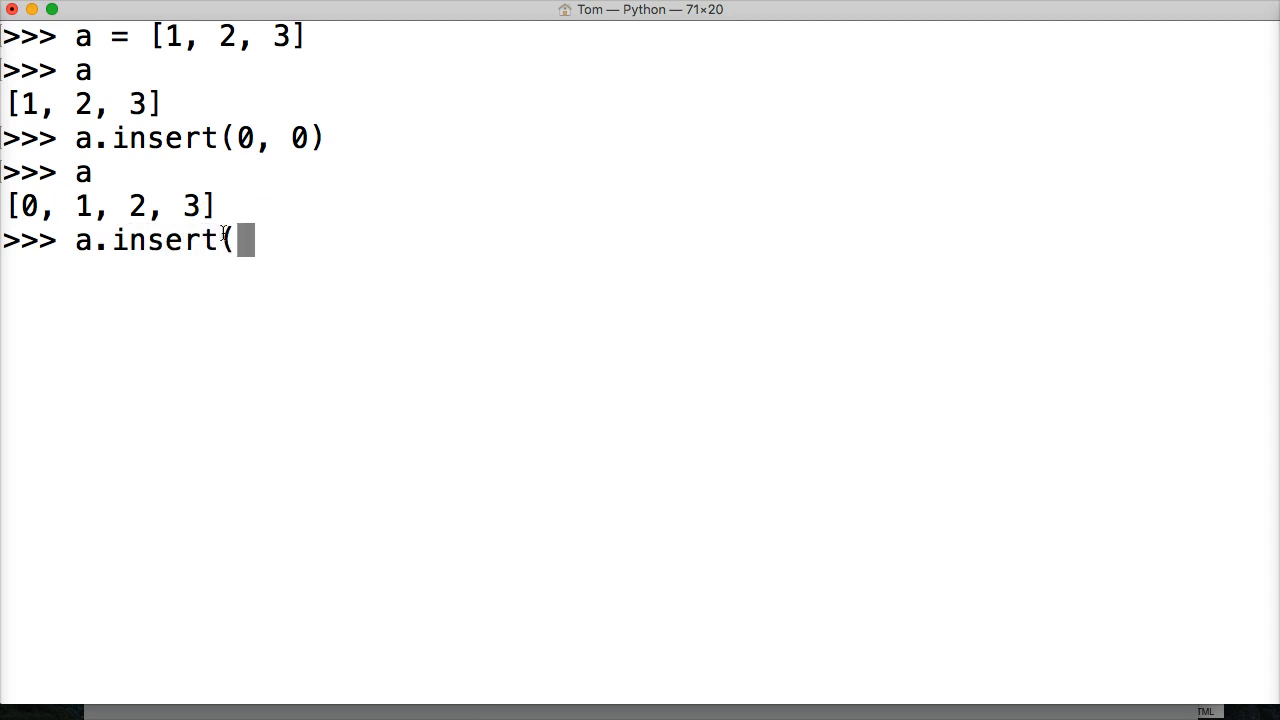
pyautogui.write('4,')
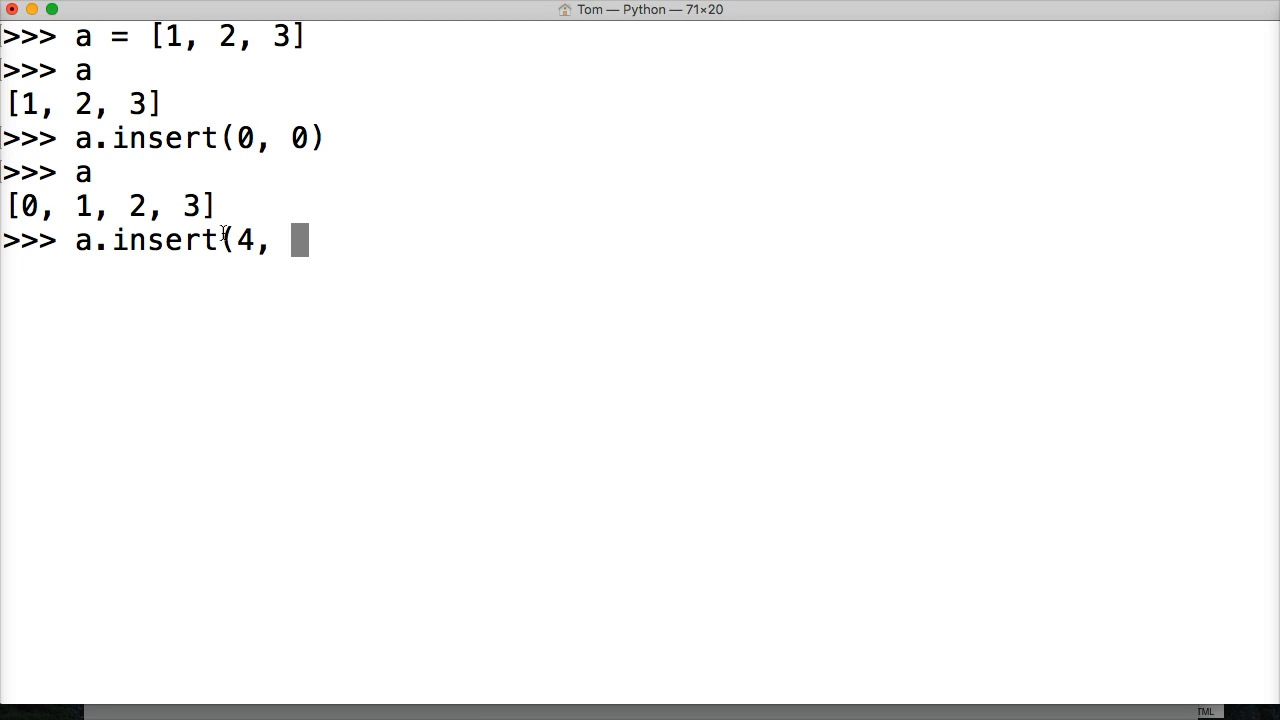
pyautogui.moveTo(268, 218)
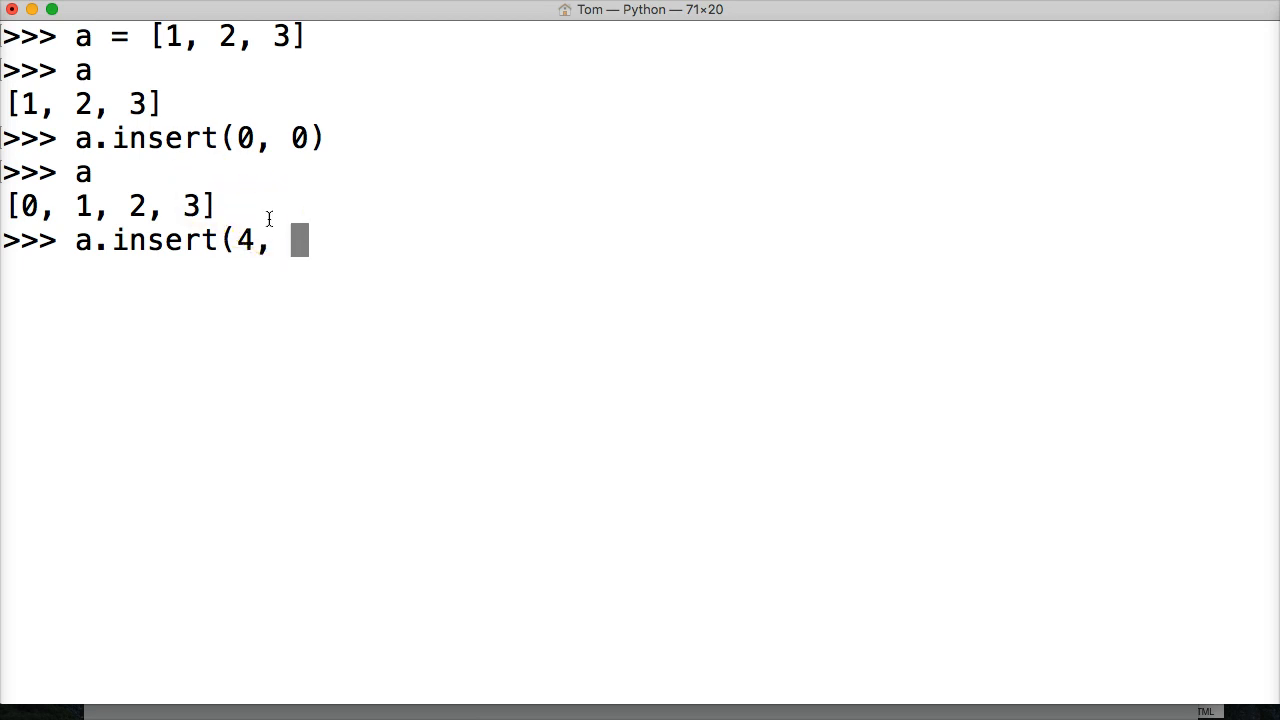
pyautogui.write('4')
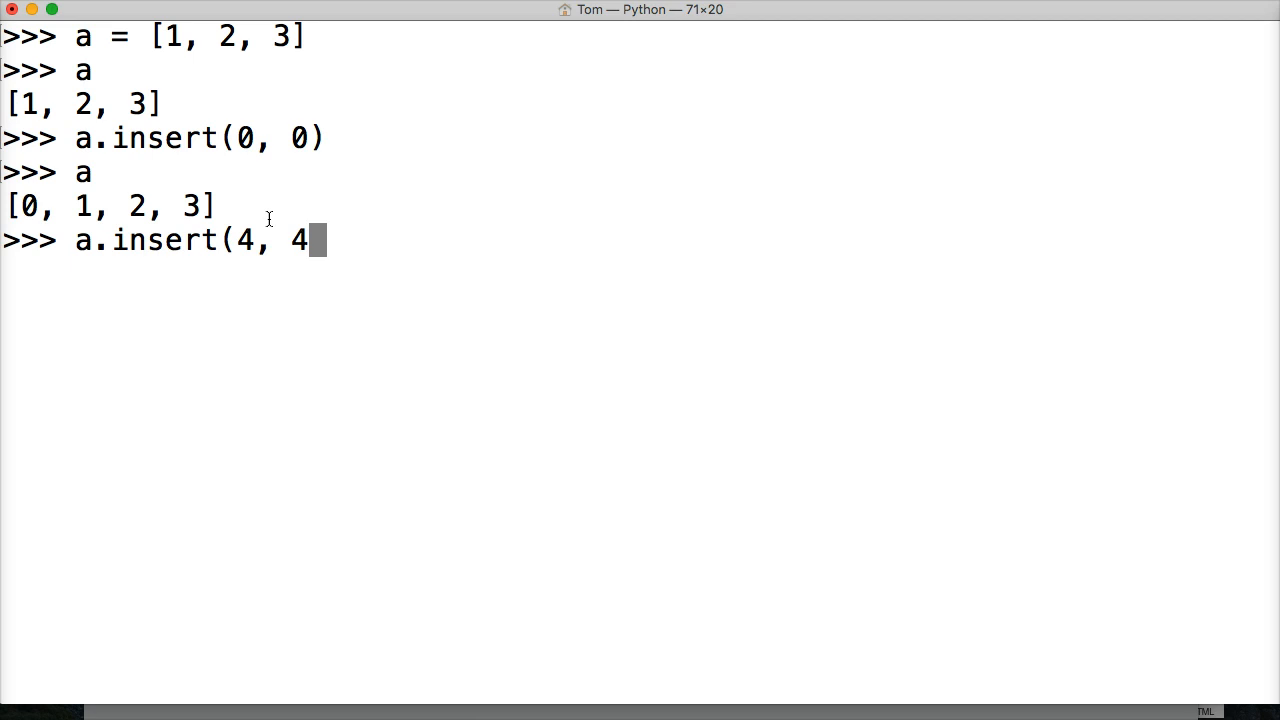
pyautogui.write(')')
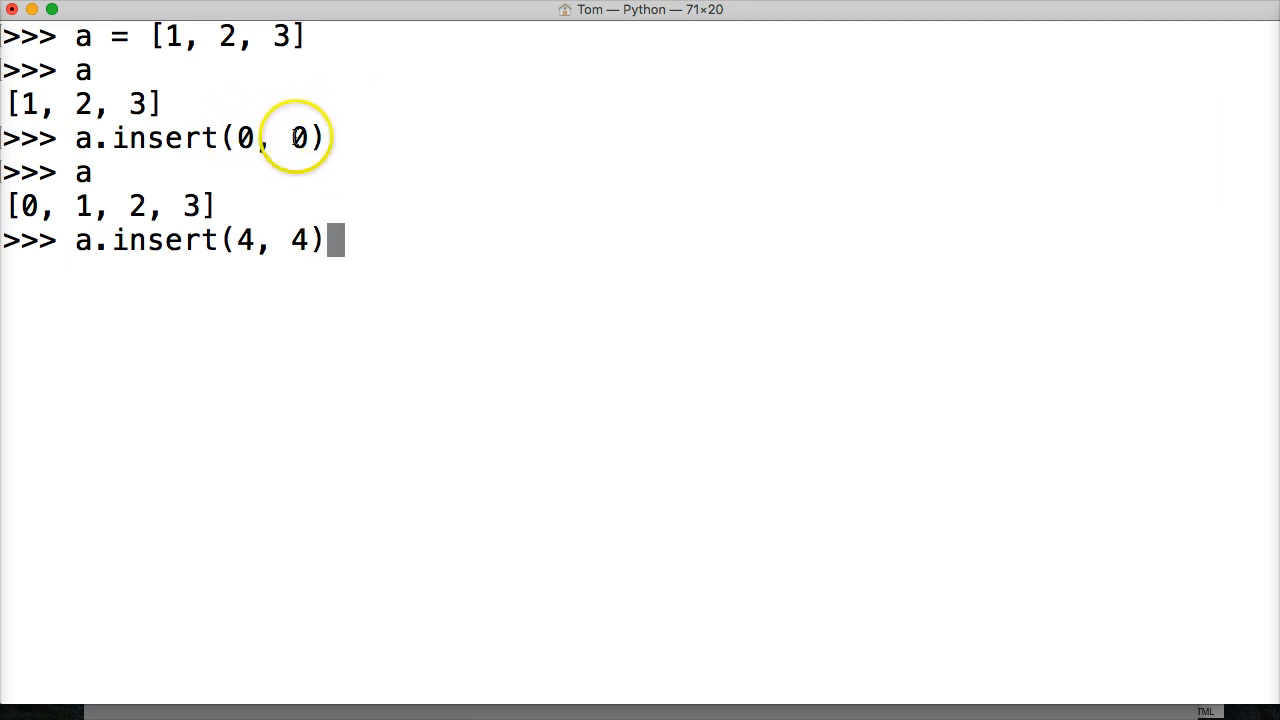
pyautogui.moveTo(290, 242)
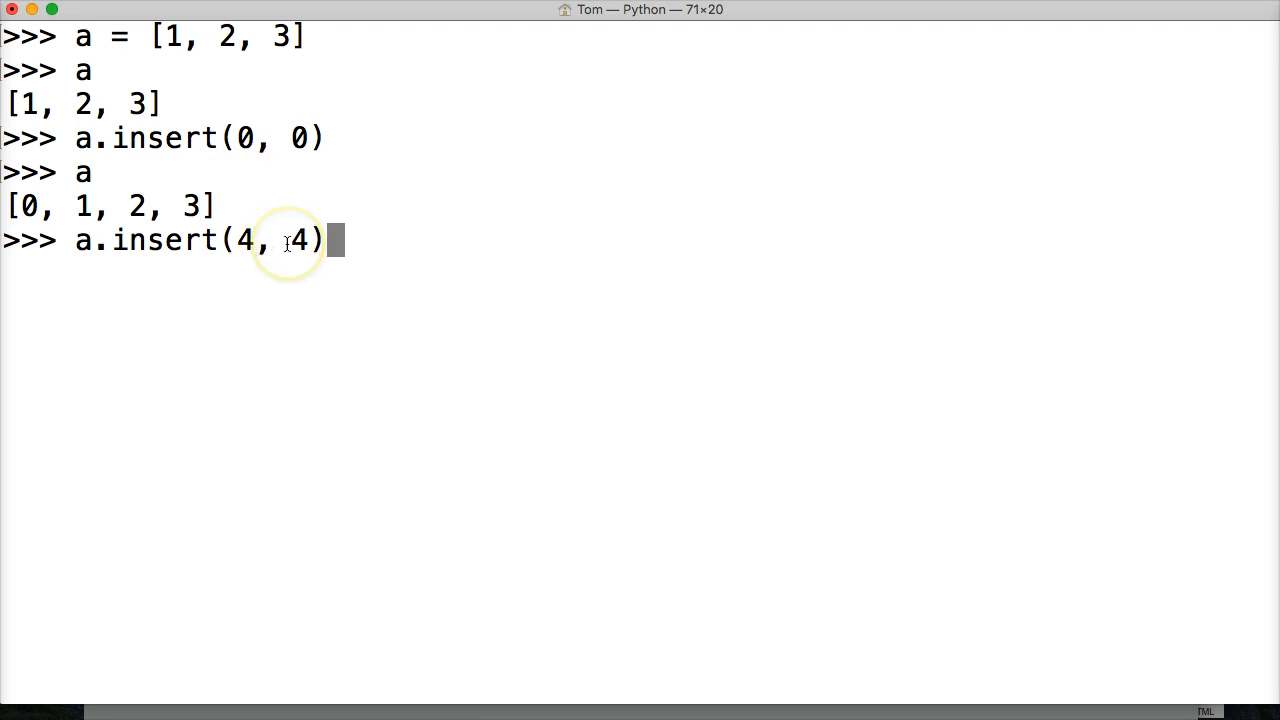
pyautogui.press('Return')
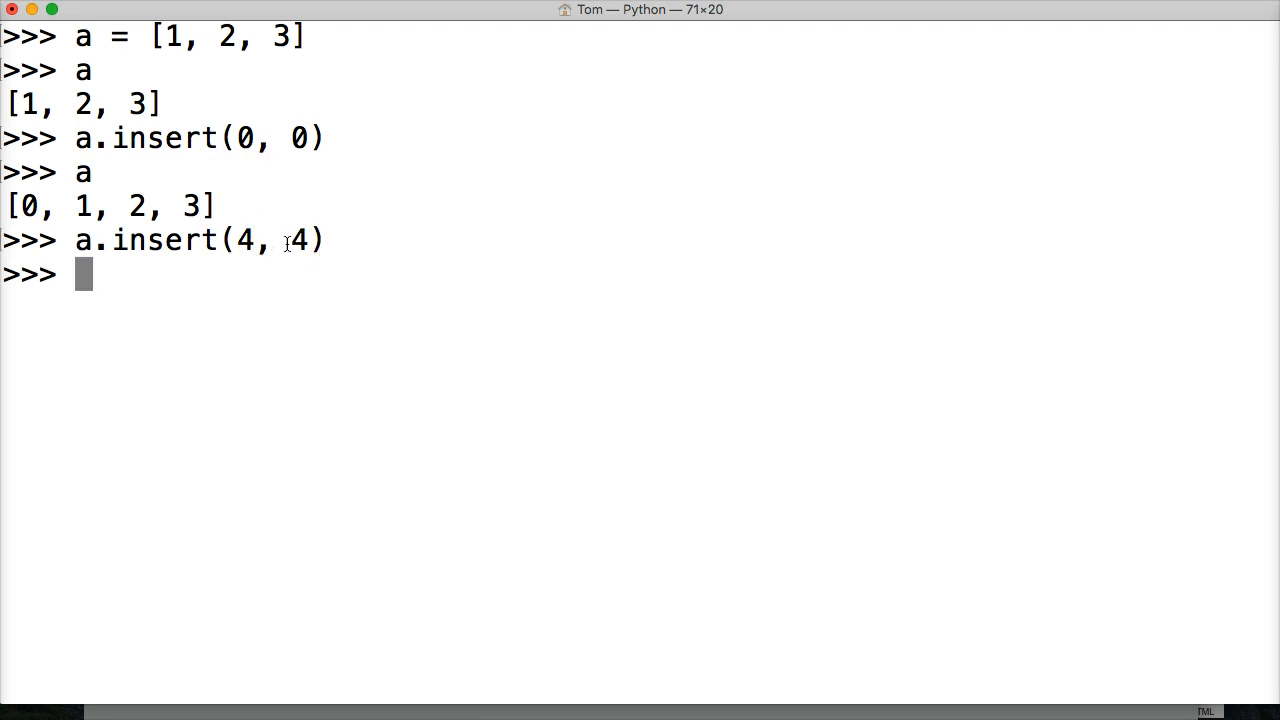
pyautogui.press('Return')
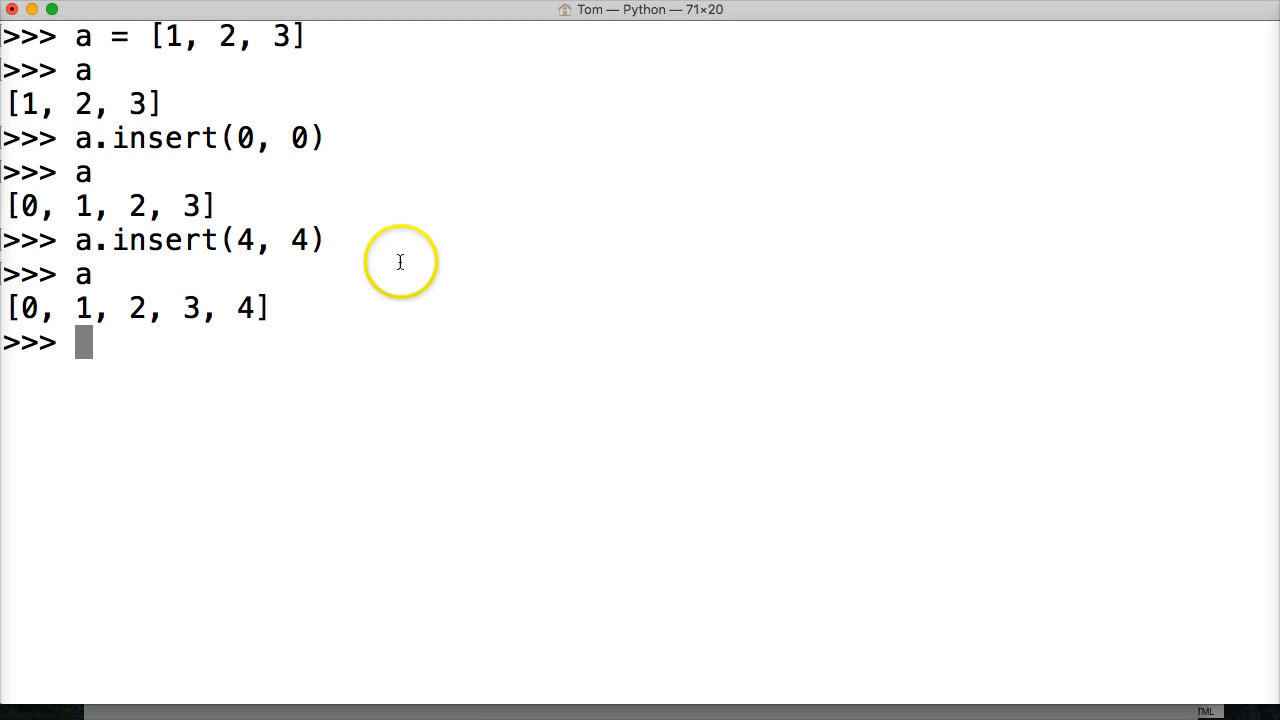
# Type a.insert(3, 'hi') to put the string 'hi' at index 3.
pyautogui.write('a.')
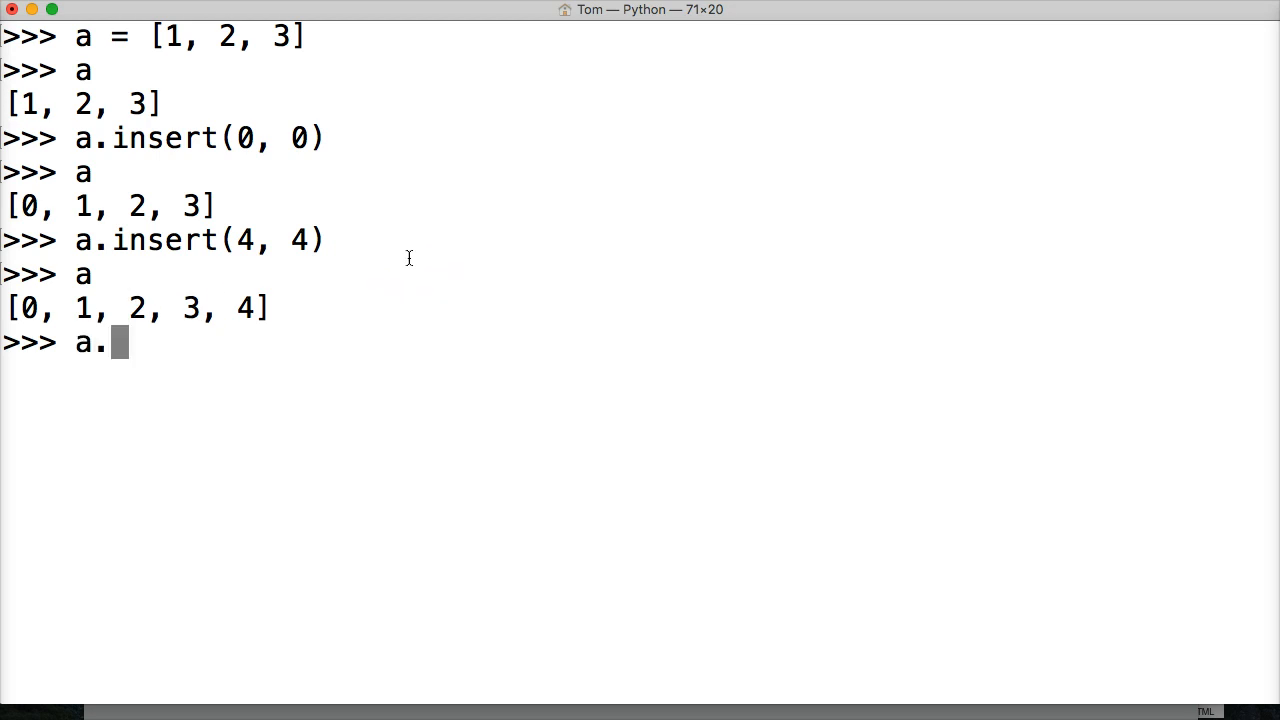
pyautogui.write('ins')
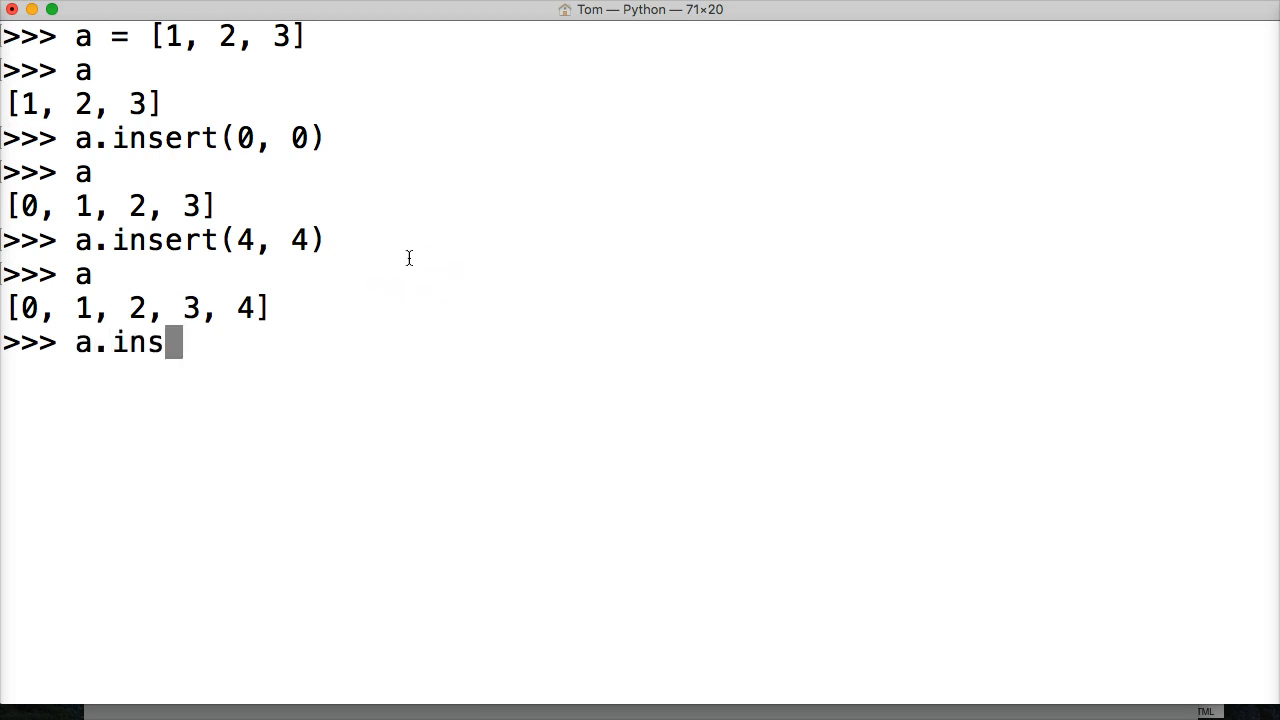
pyautogui.write('ert(')
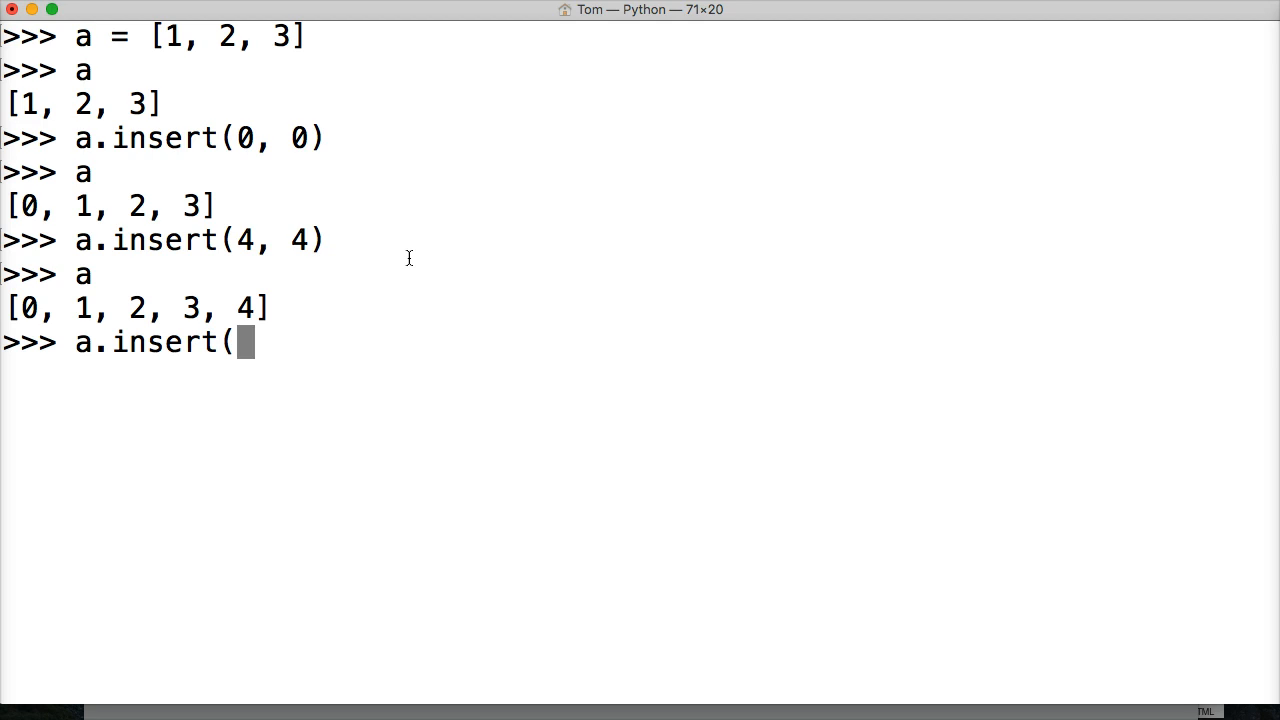
pyautogui.write('3,')
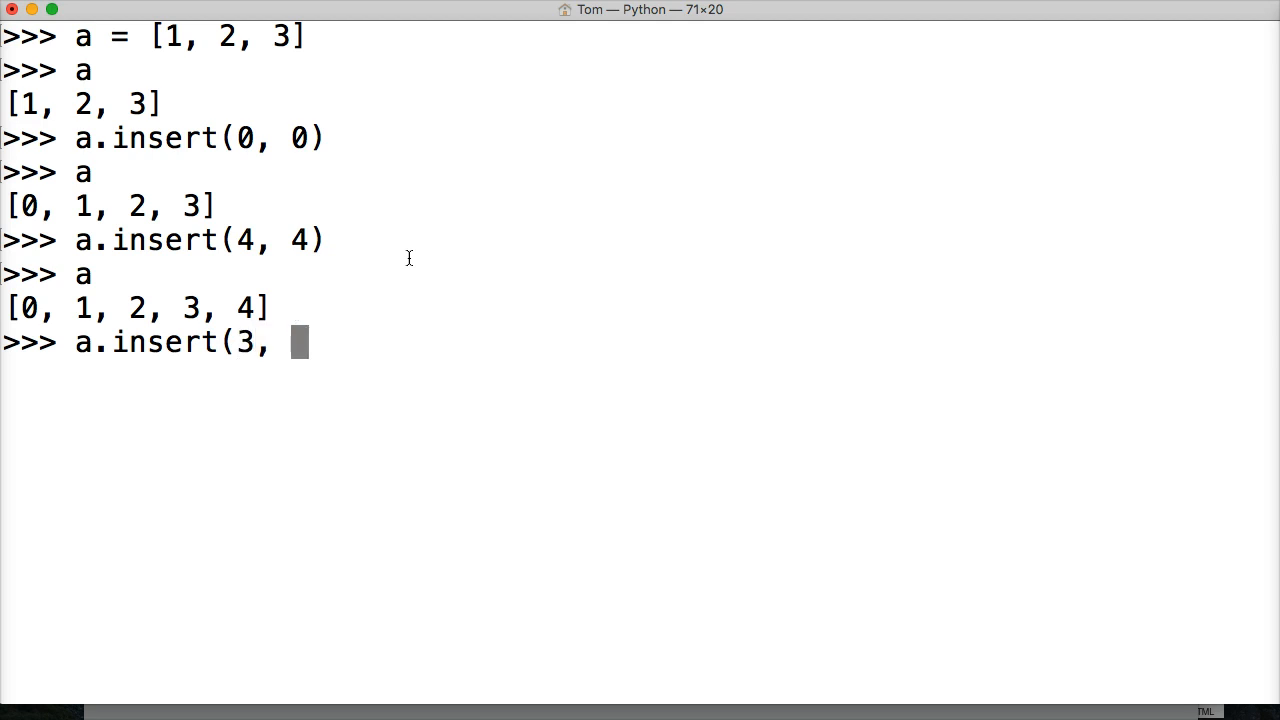
pyautogui.write("'hi")
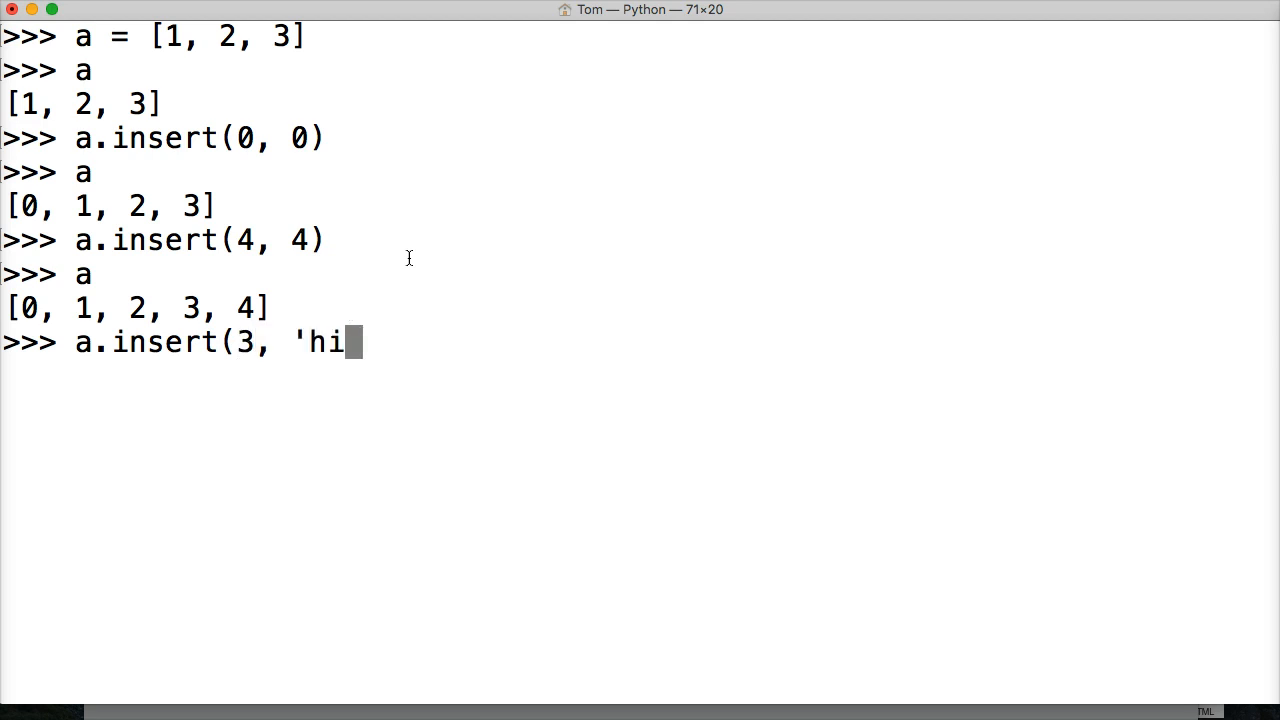
pyautogui.write("')")
pyautogui.write('a')
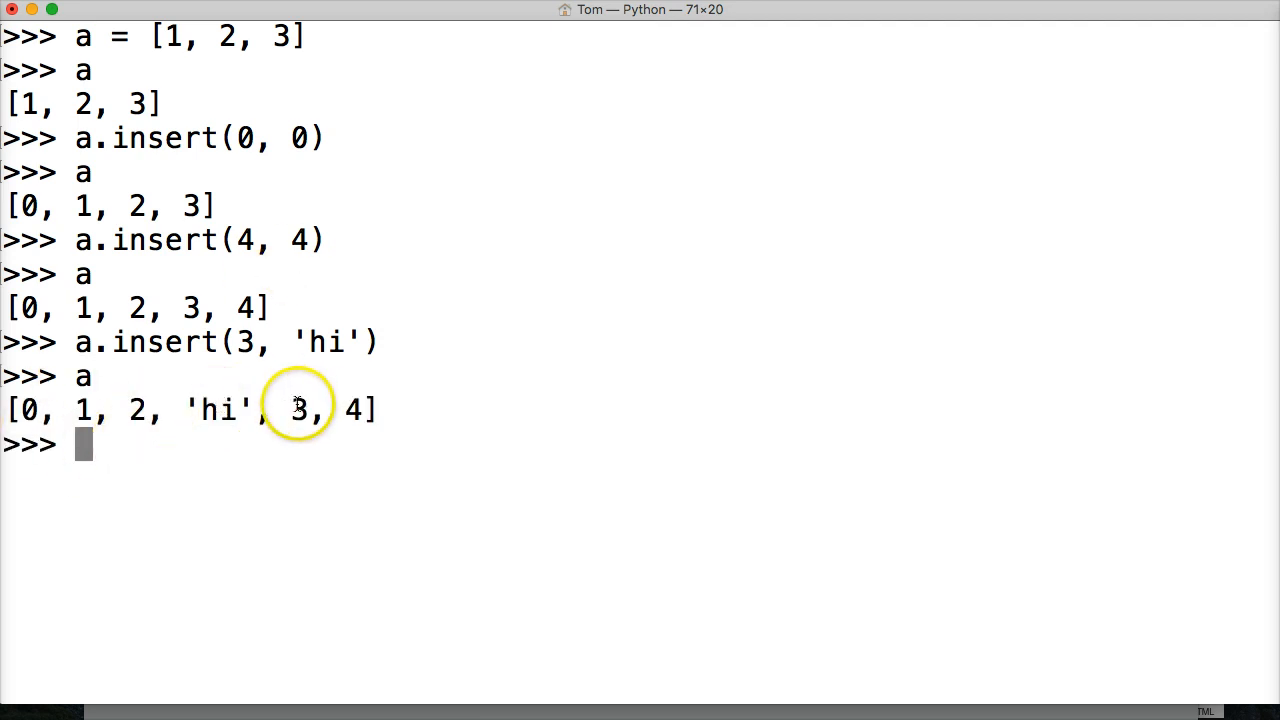
pyautogui.moveTo(305, 358)
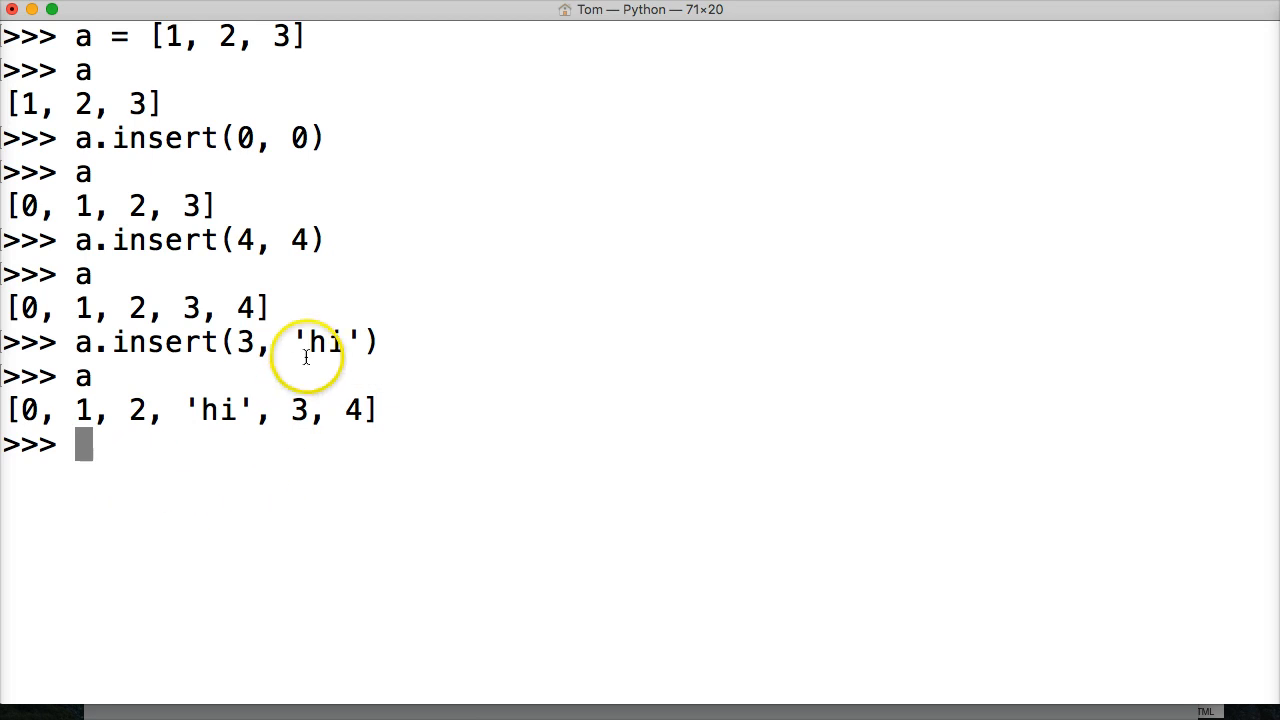
pyautogui.moveTo(227, 284)
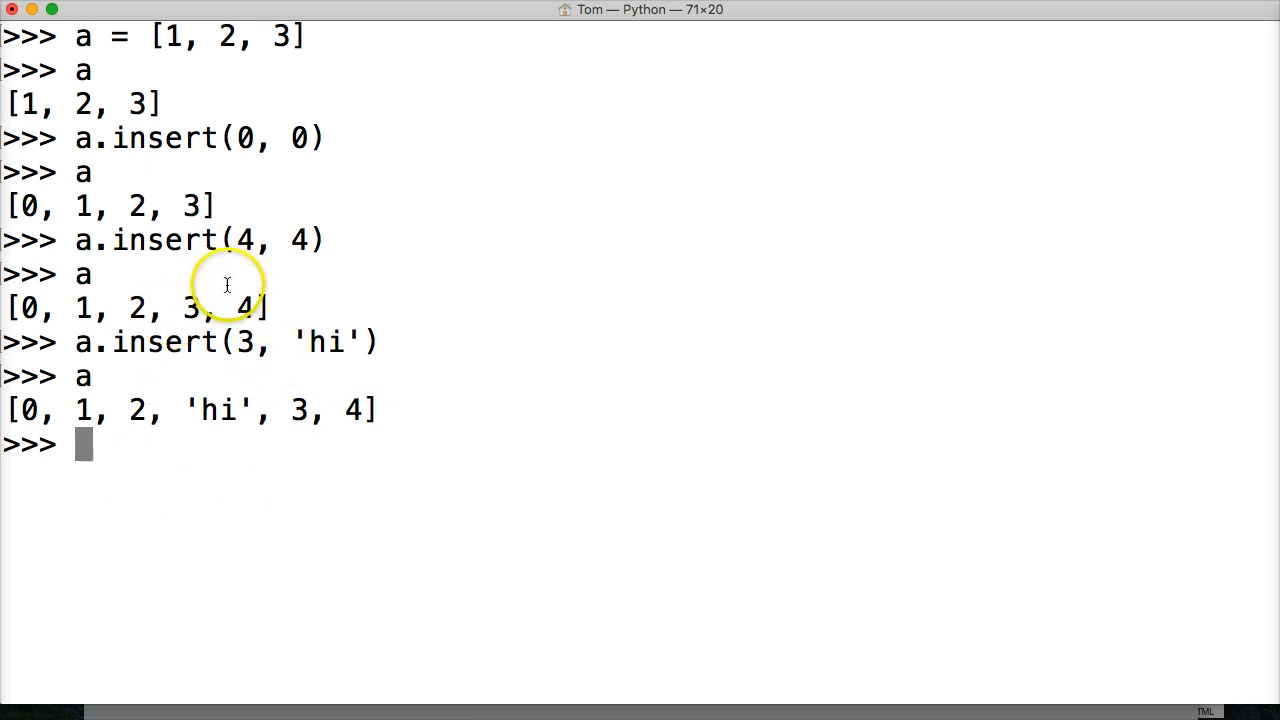
pyautogui.moveTo(227, 284)
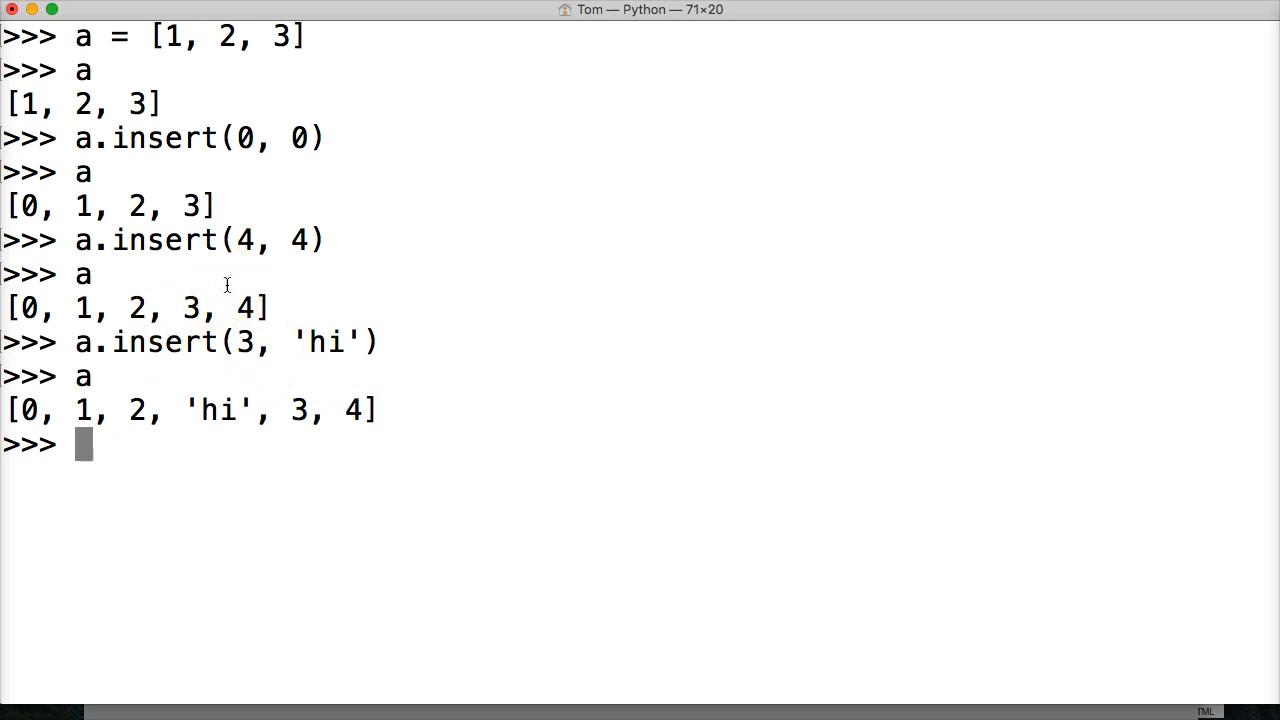
# Run a.insert(3, ['there']) and highlight the nested ['there'] in the output.
pyautogui.write('a')
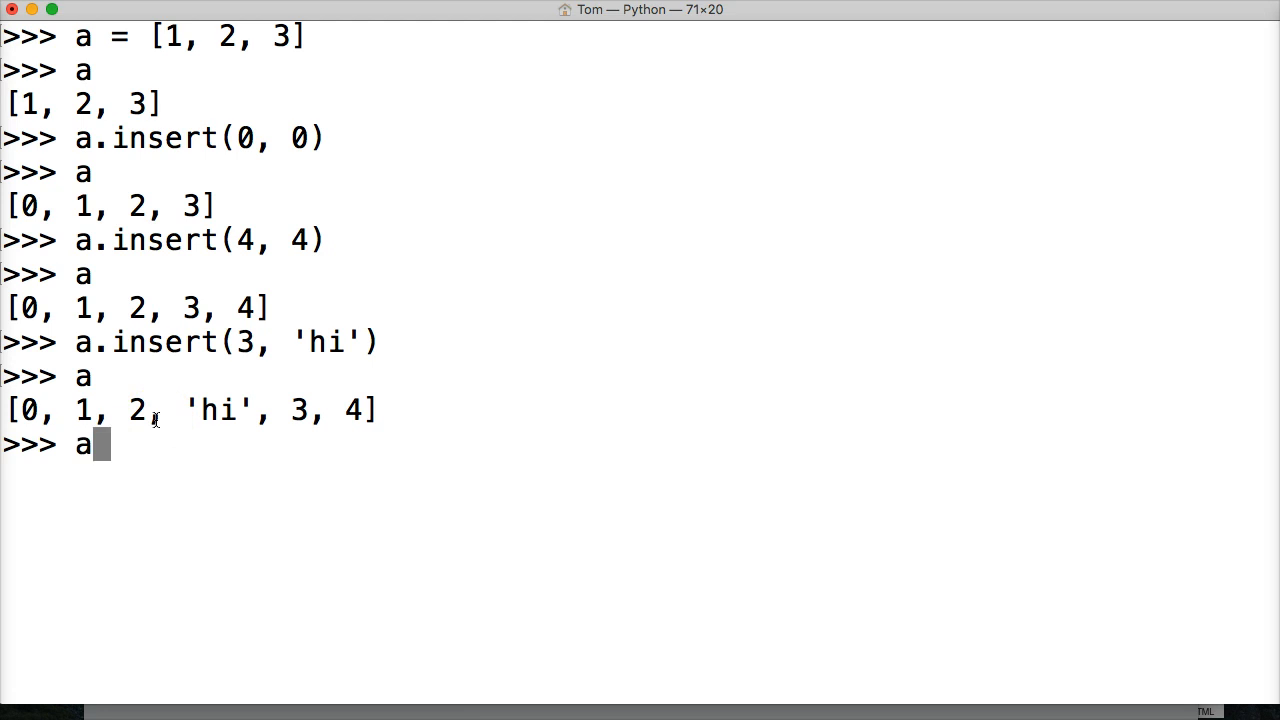
pyautogui.write('.')
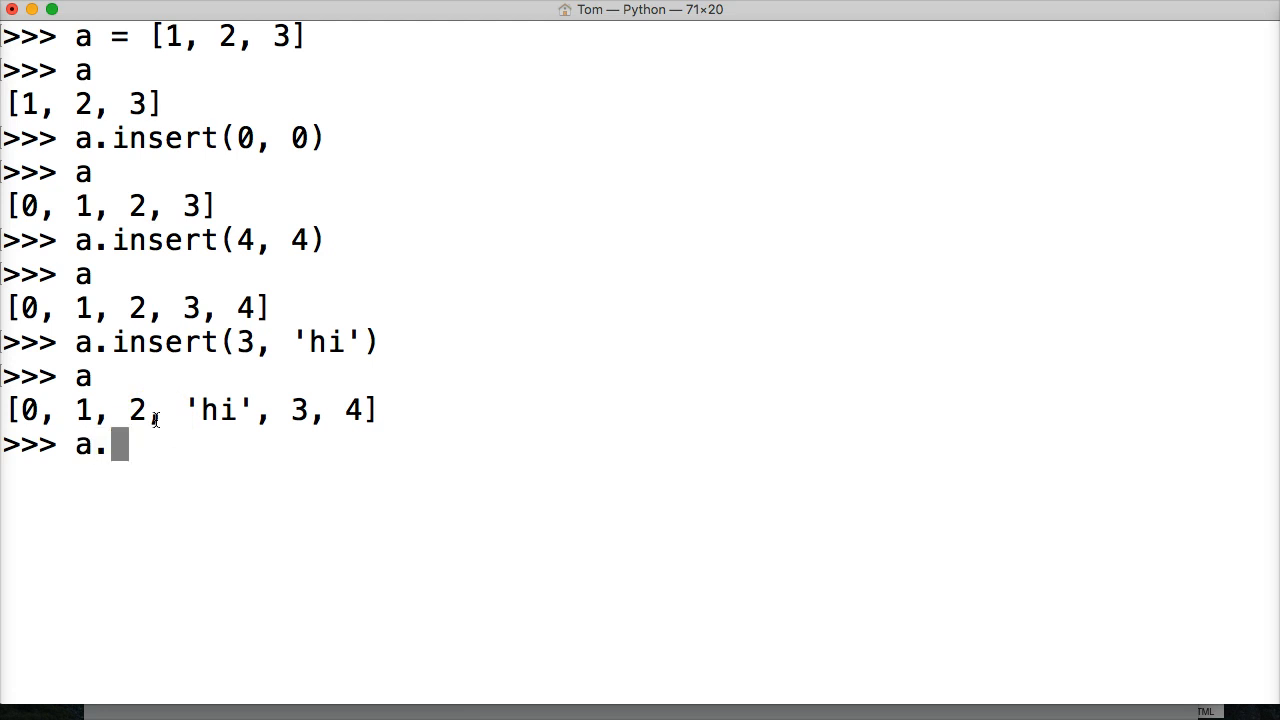
pyautogui.write('insert')
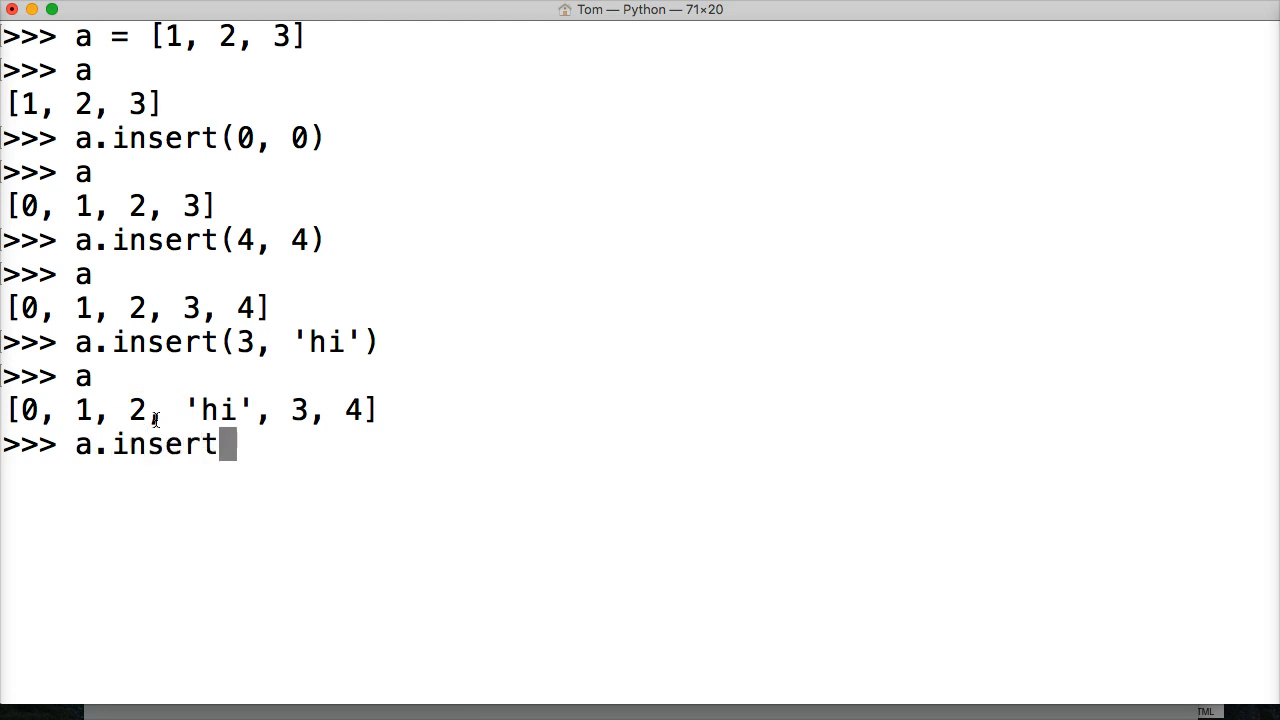
pyautogui.write('(')
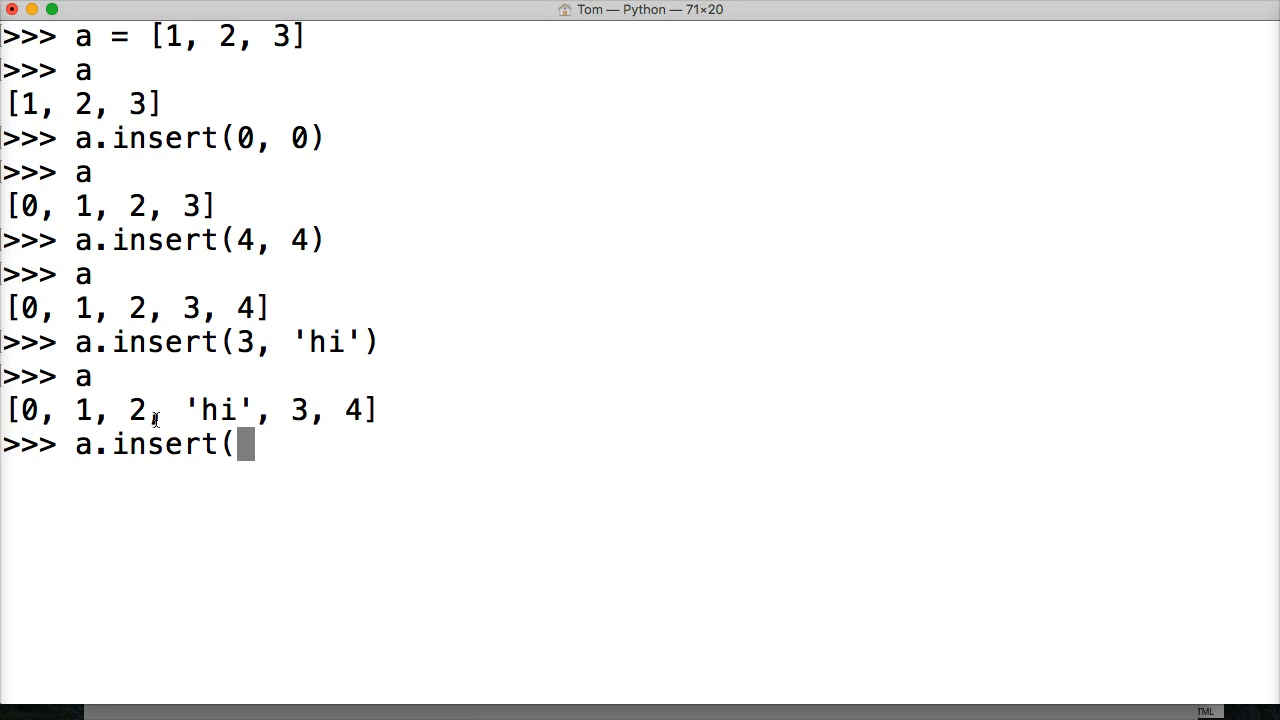
pyautogui.write('3, [')
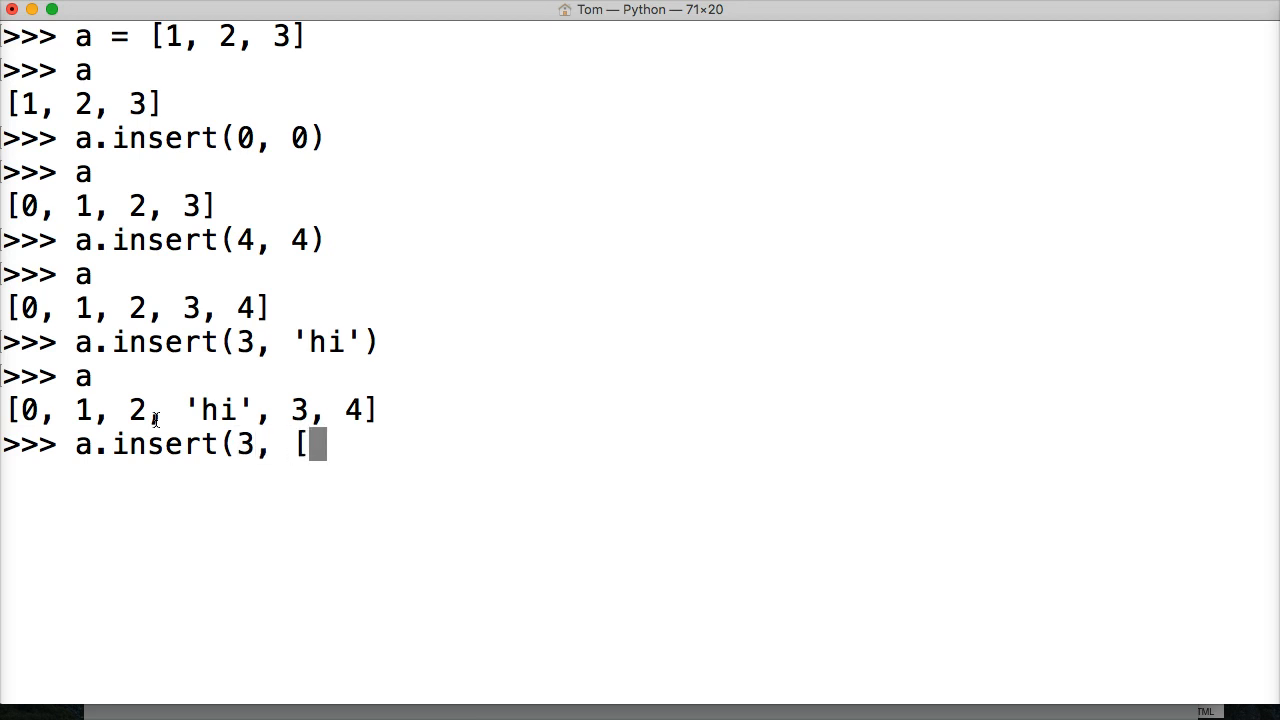
pyautogui.write("'")
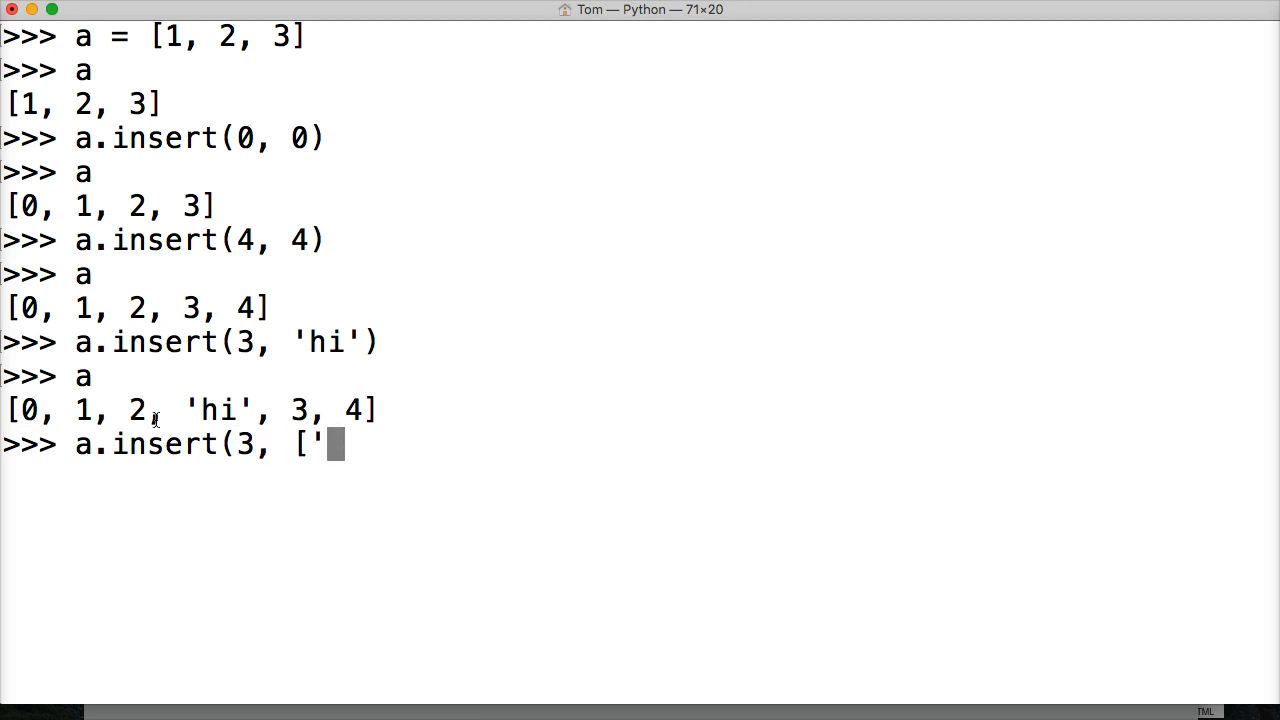
pyautogui.write("there'")
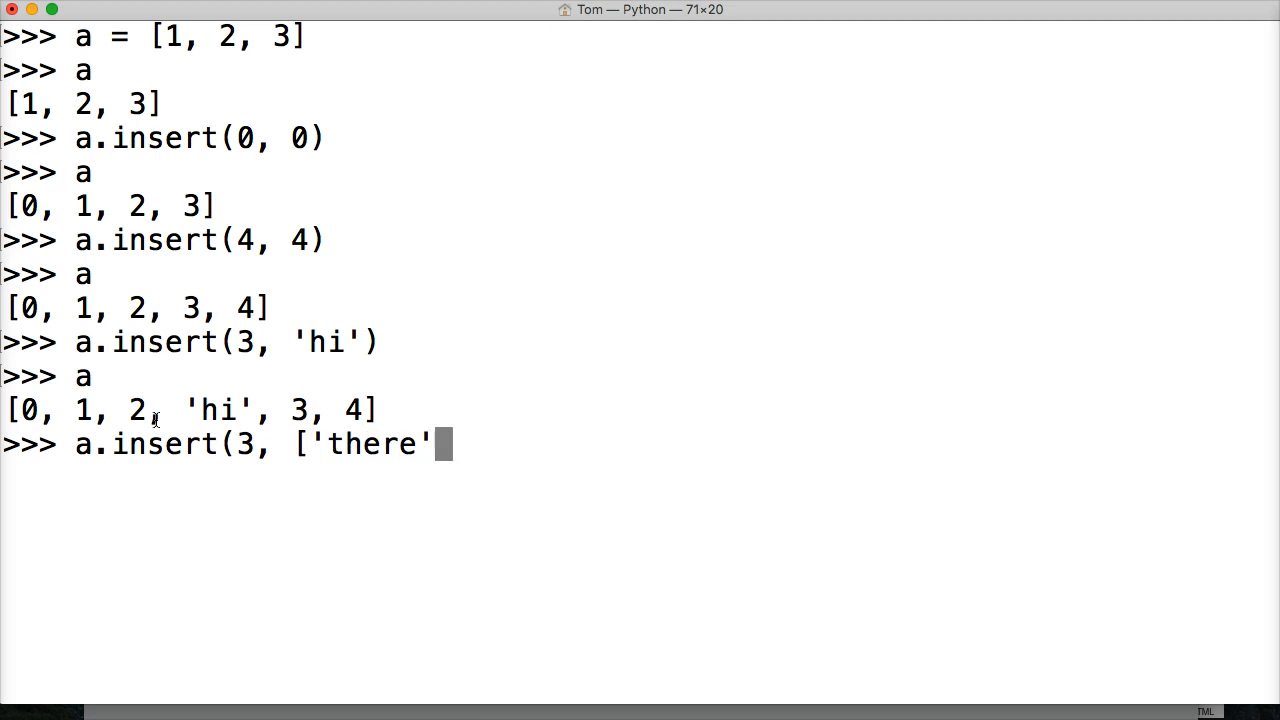
pyautogui.write(']')
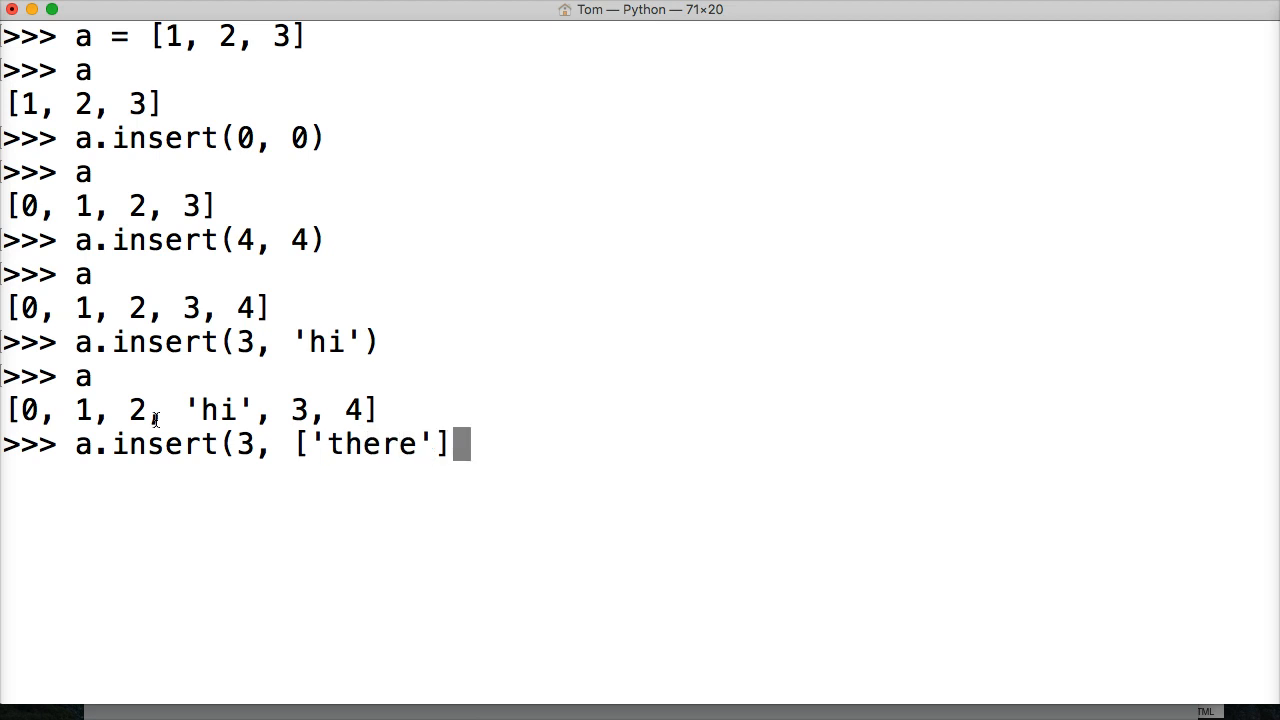
pyautogui.write(')')
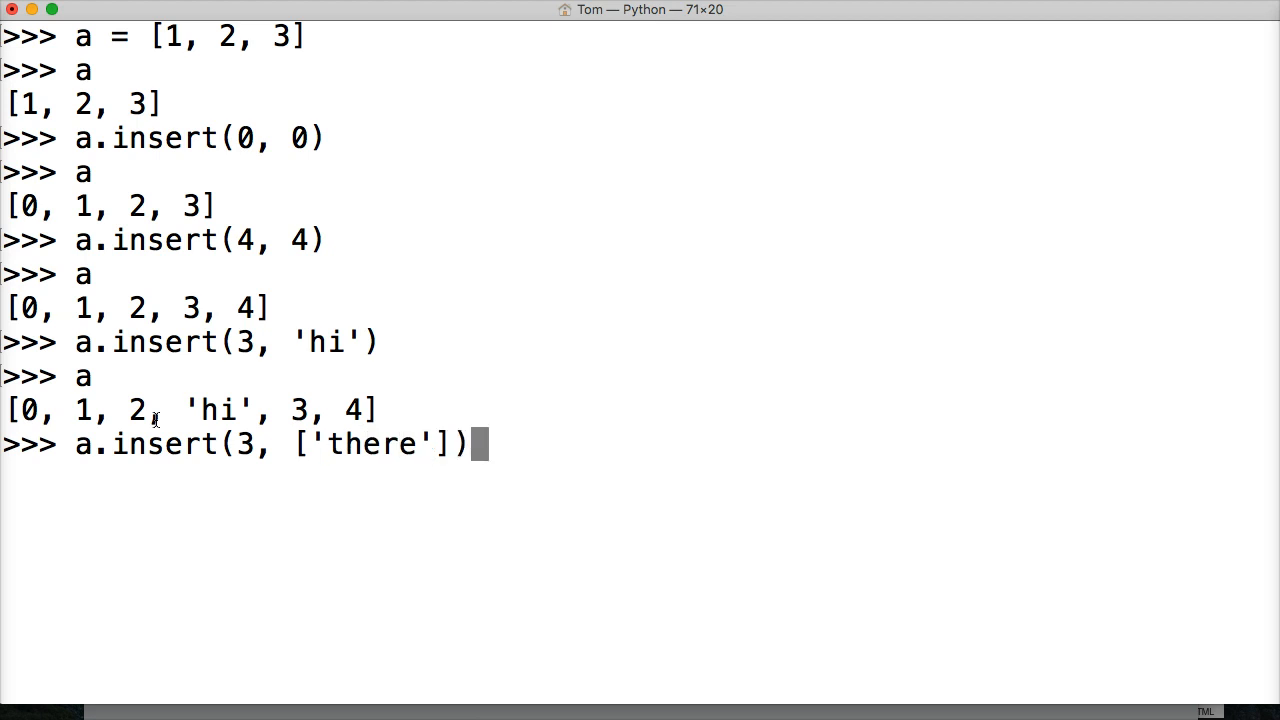
pyautogui.press('Return')
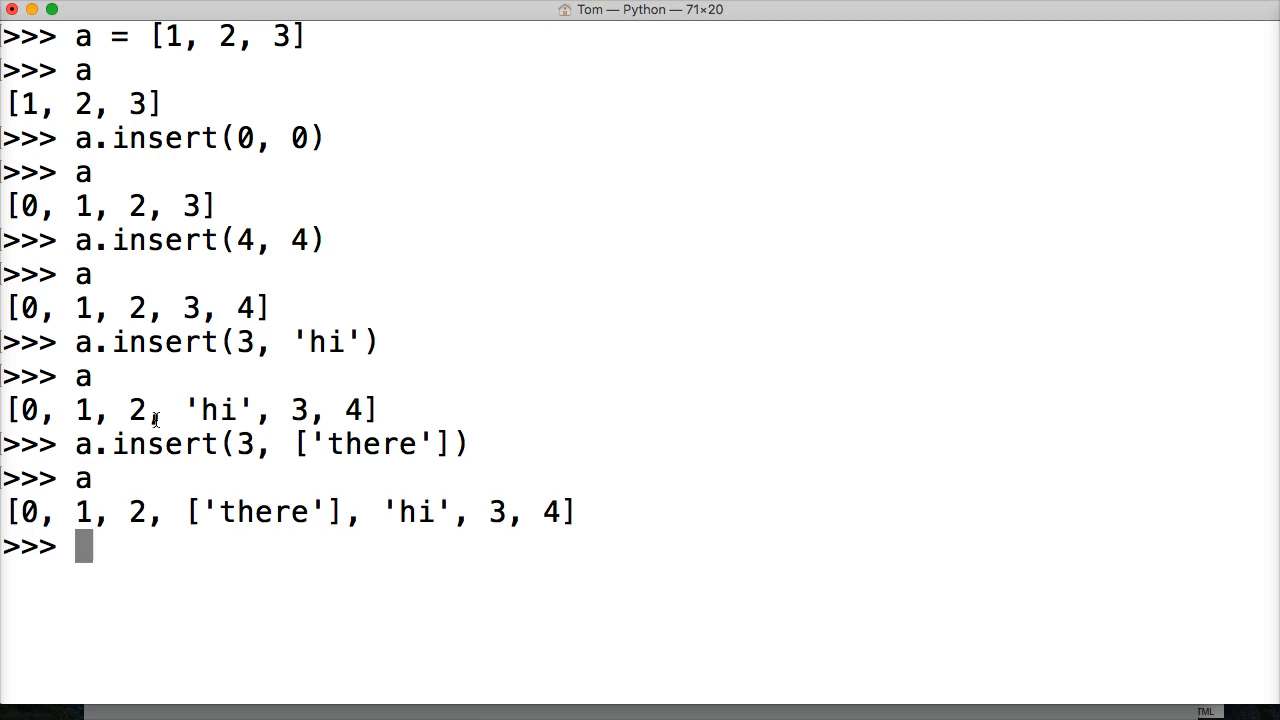
pyautogui.doubleClick(255, 511)
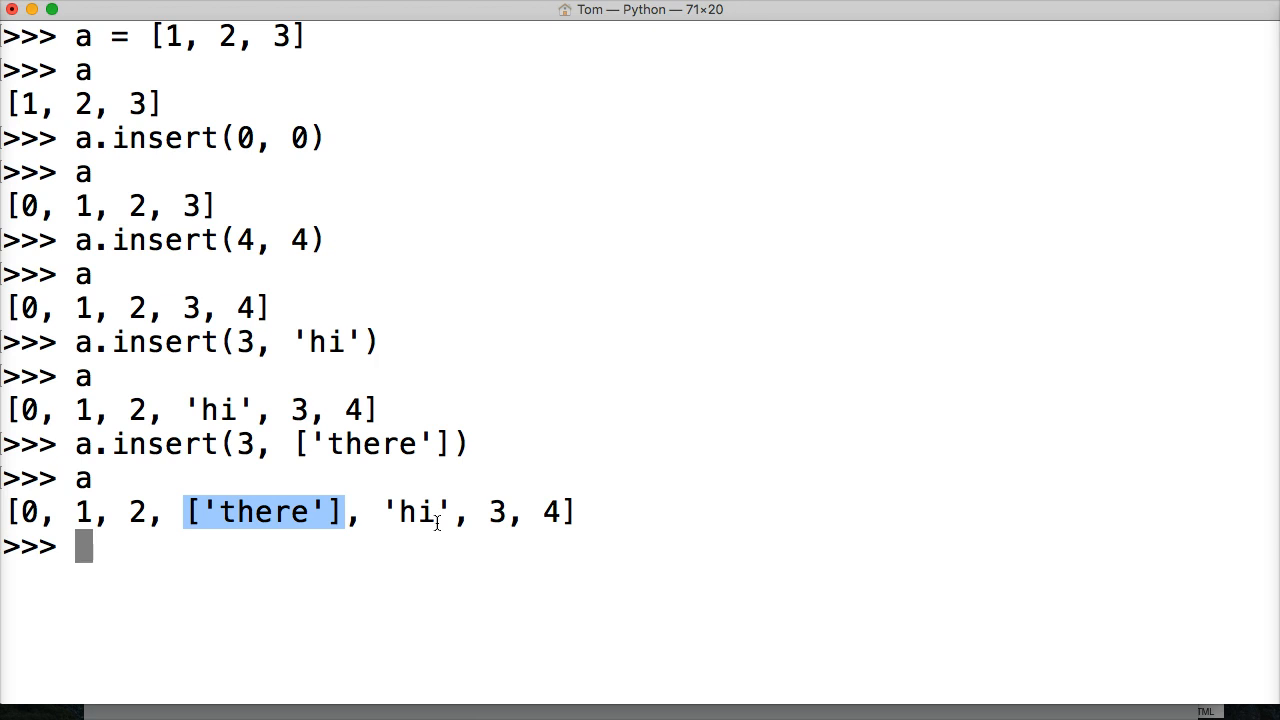
pyautogui.moveTo(160, 500)
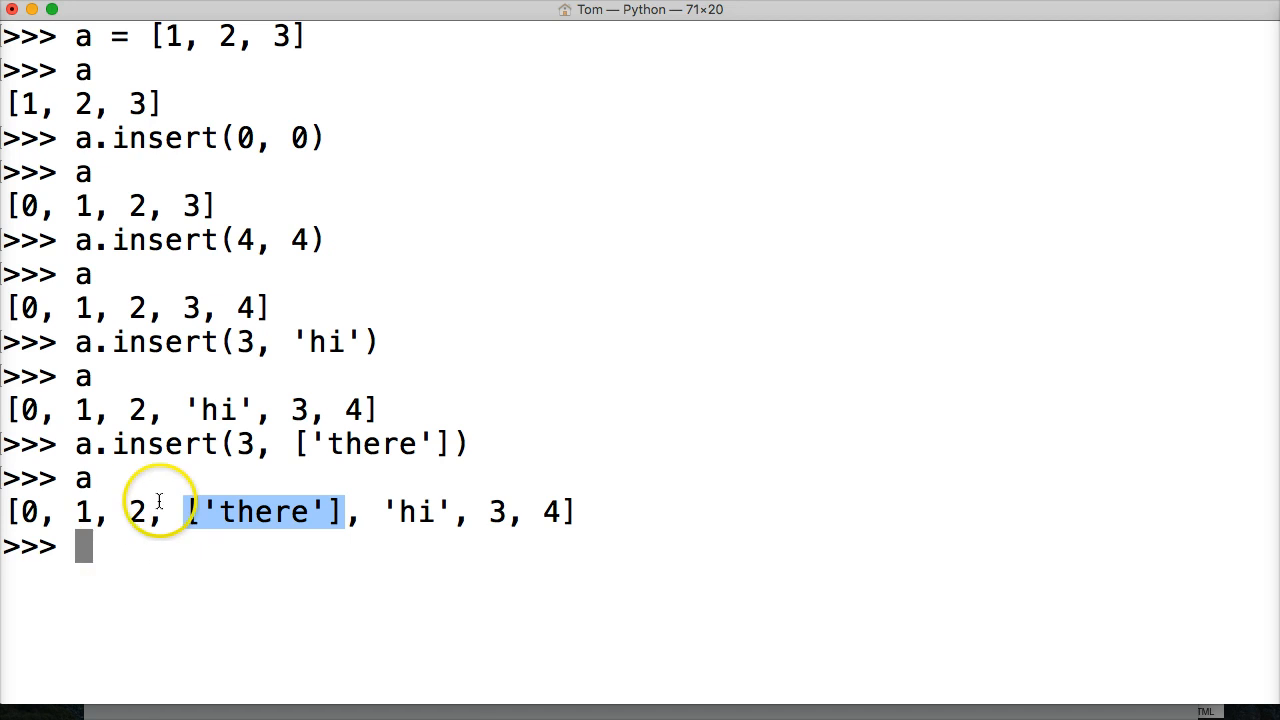